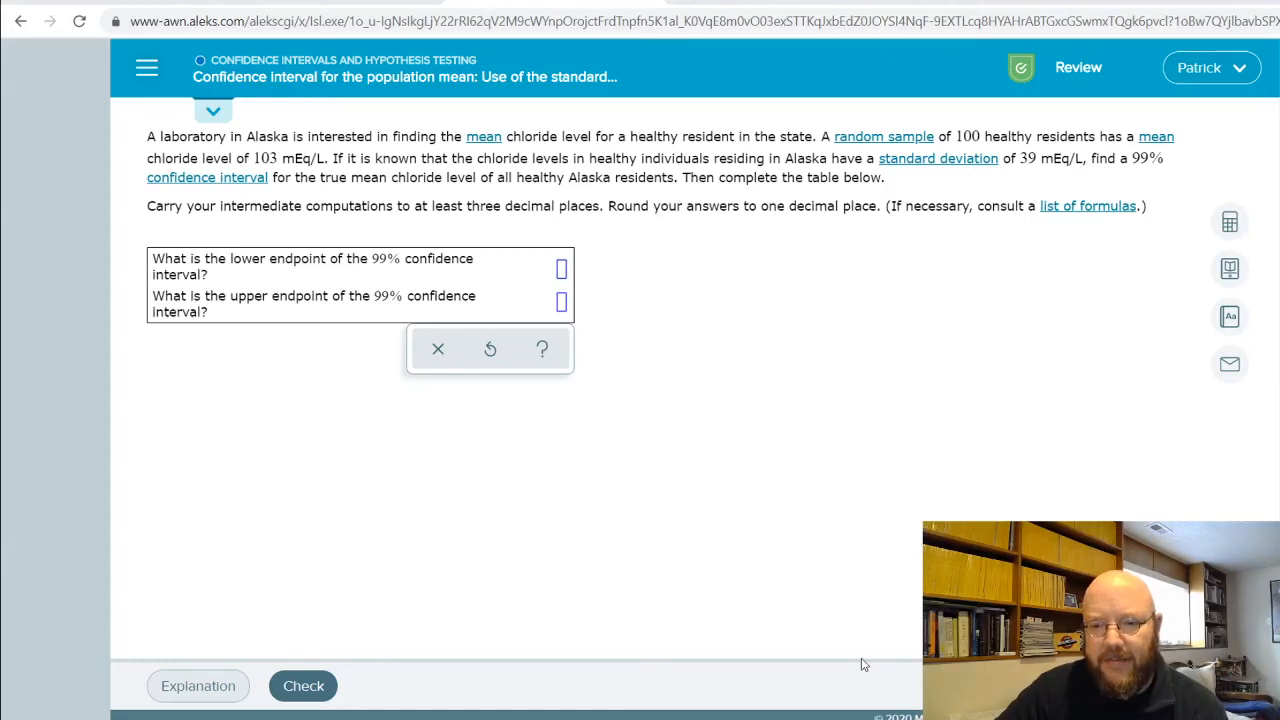
pyautogui.moveTo(266, 108)
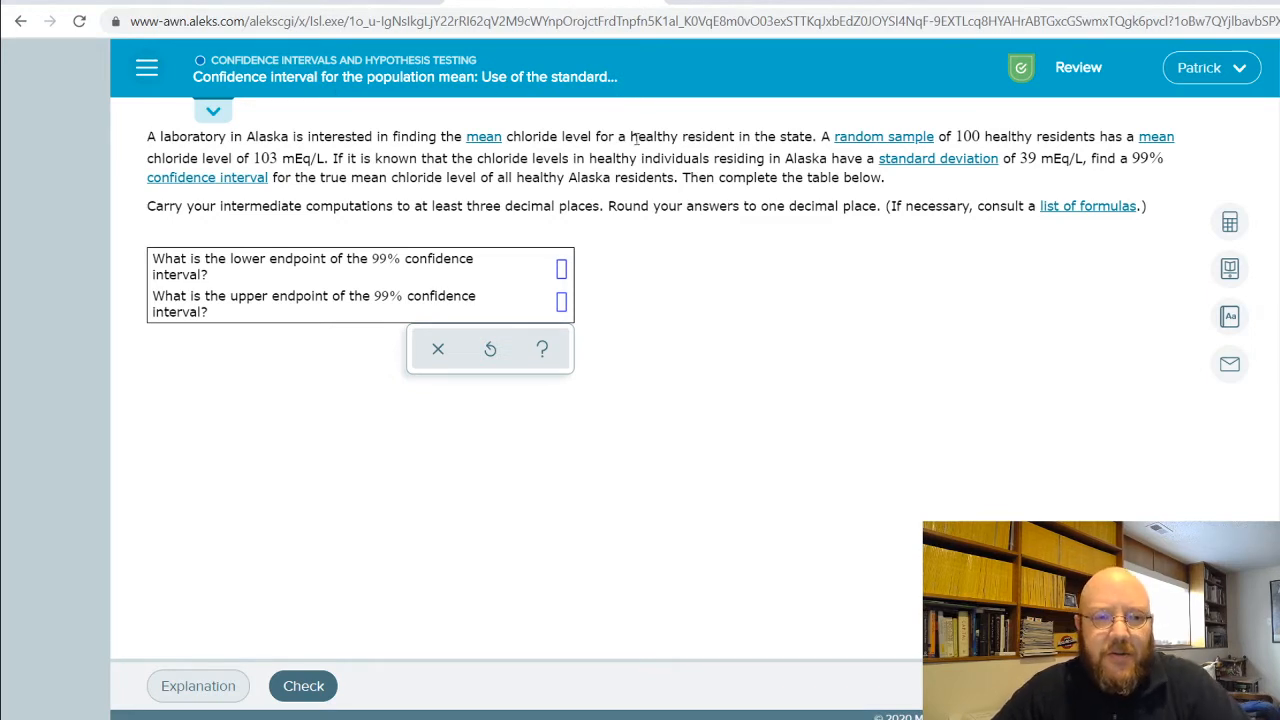
# Open the ALEKS calculator and drag it a little to the left
pyautogui.click(1229, 221)
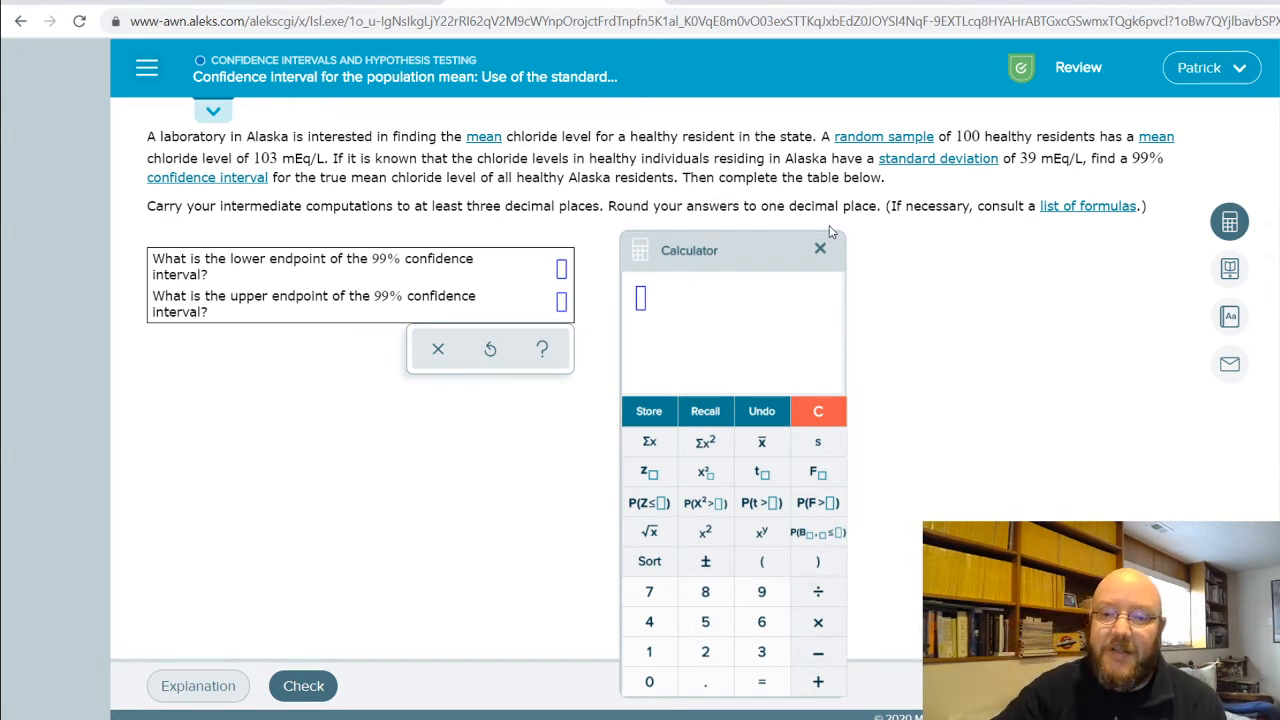
pyautogui.moveTo(780, 250)
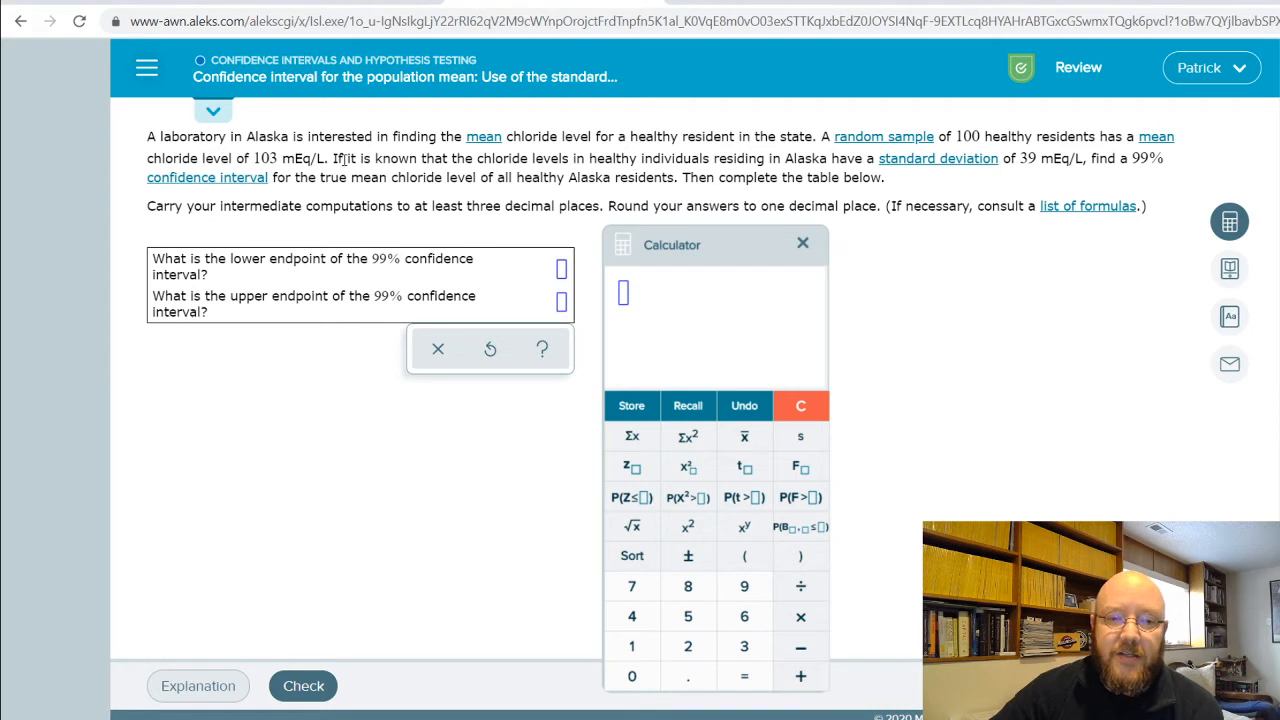
pyautogui.moveTo(345, 158); pyautogui.dragTo(1013, 158)
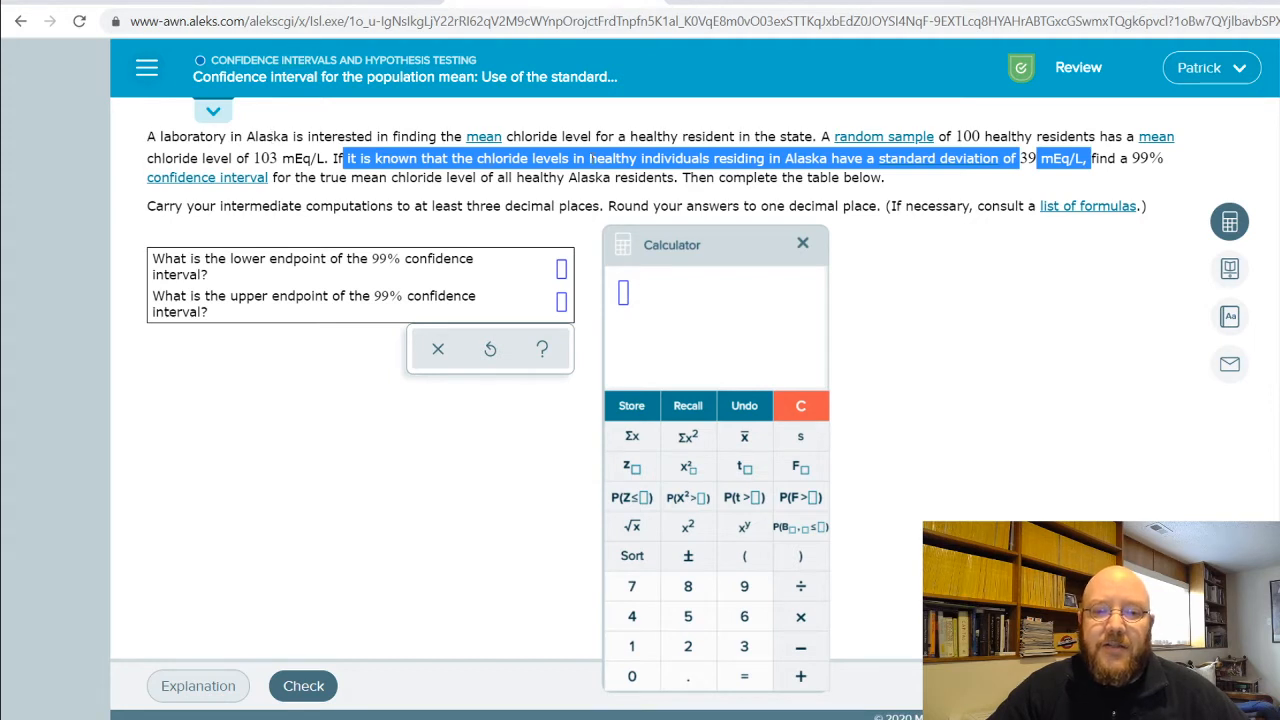
pyautogui.moveTo(897, 178)
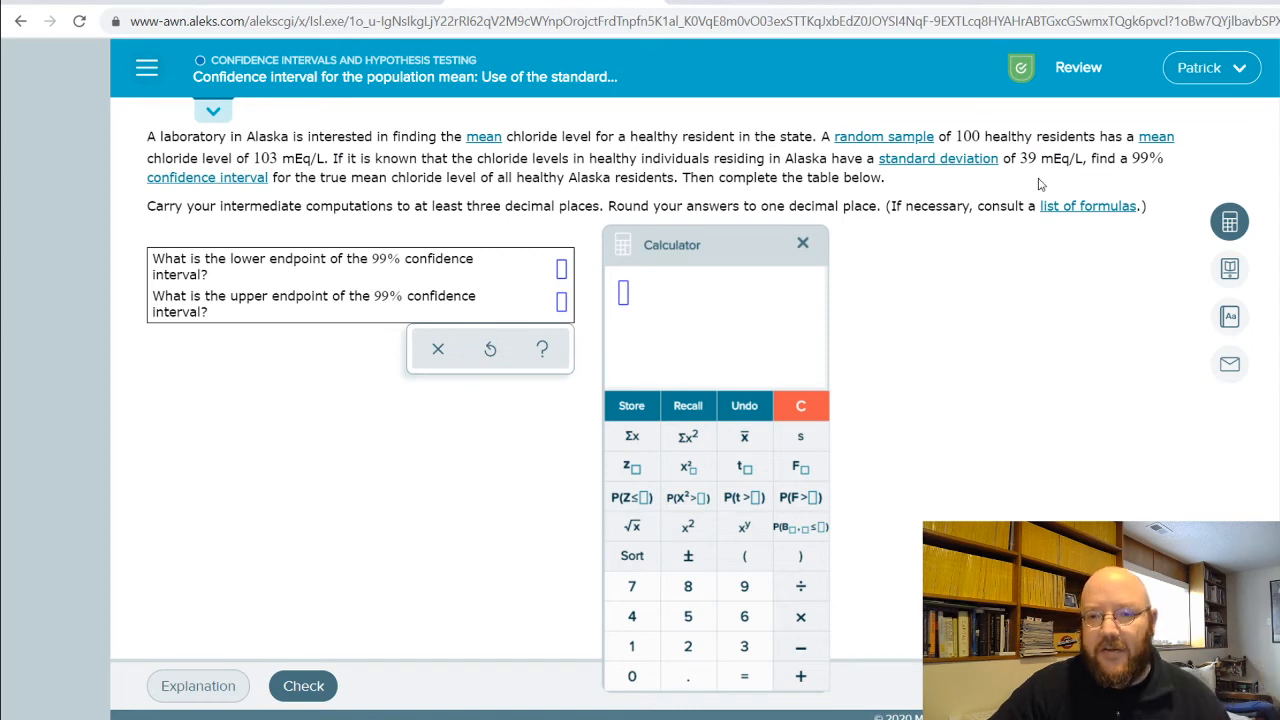
pyautogui.moveTo(1040, 183)
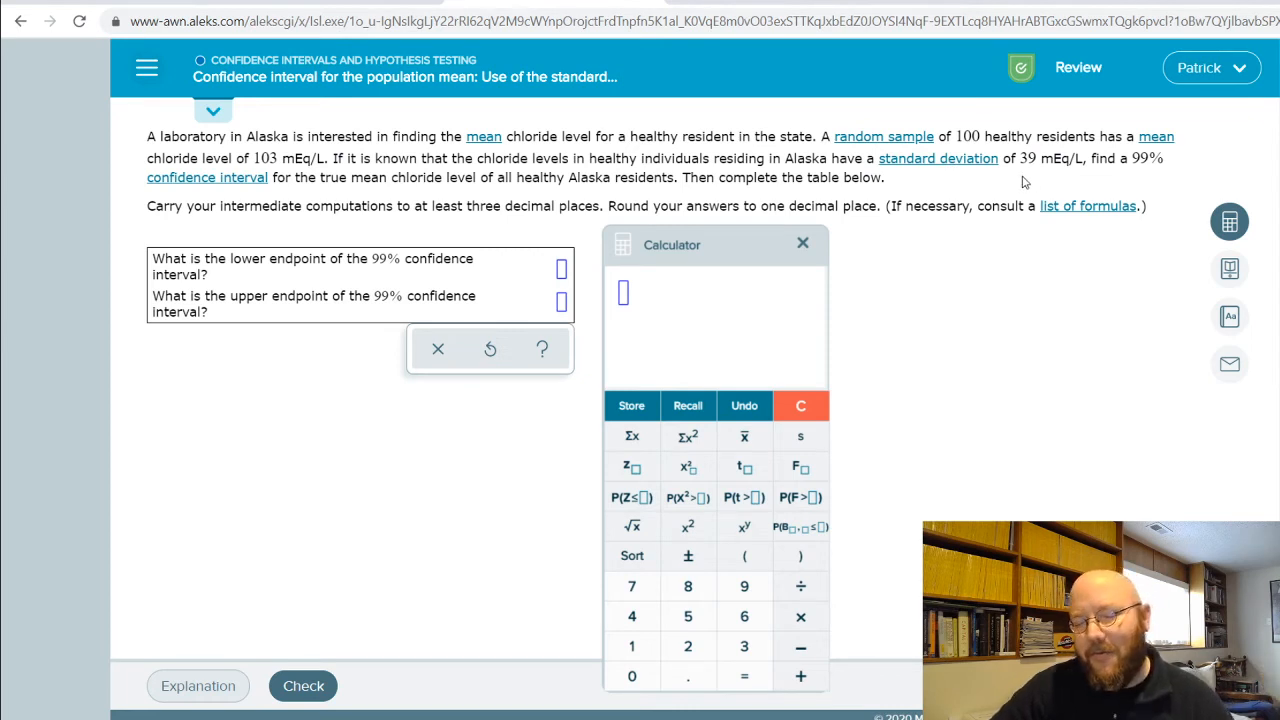
pyautogui.moveTo(994, 194)
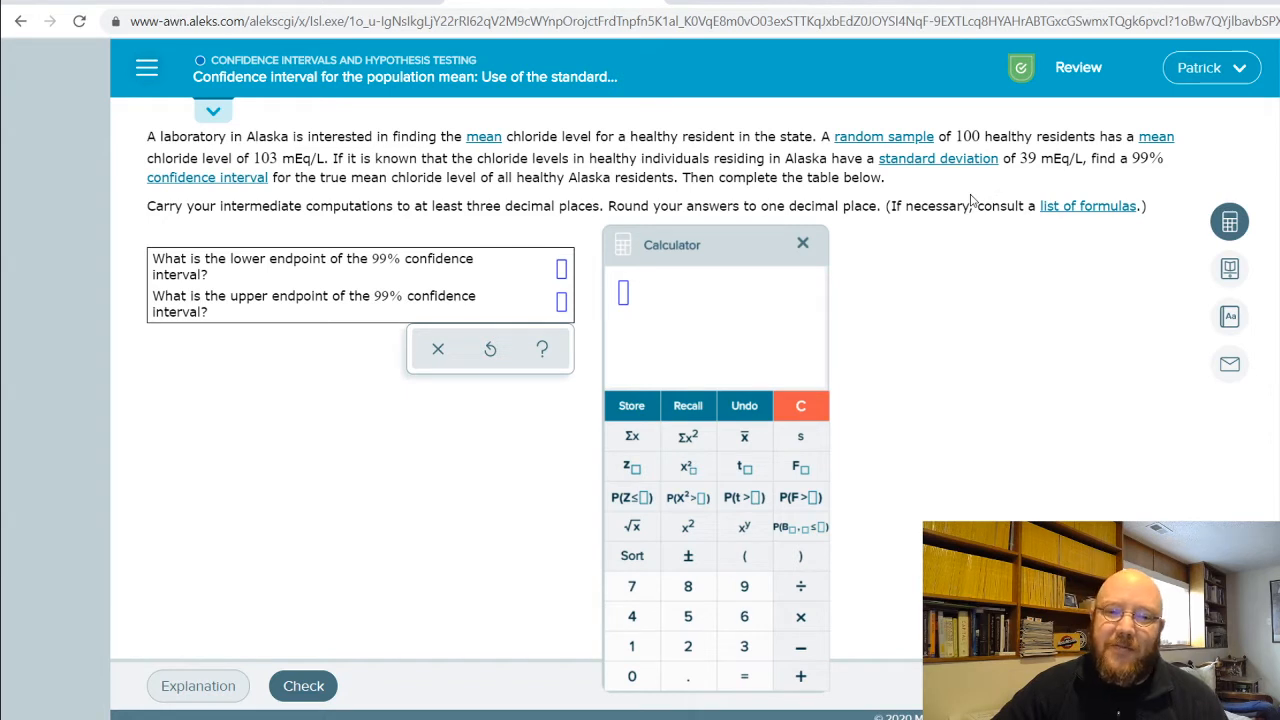
pyautogui.moveTo(865, 110)
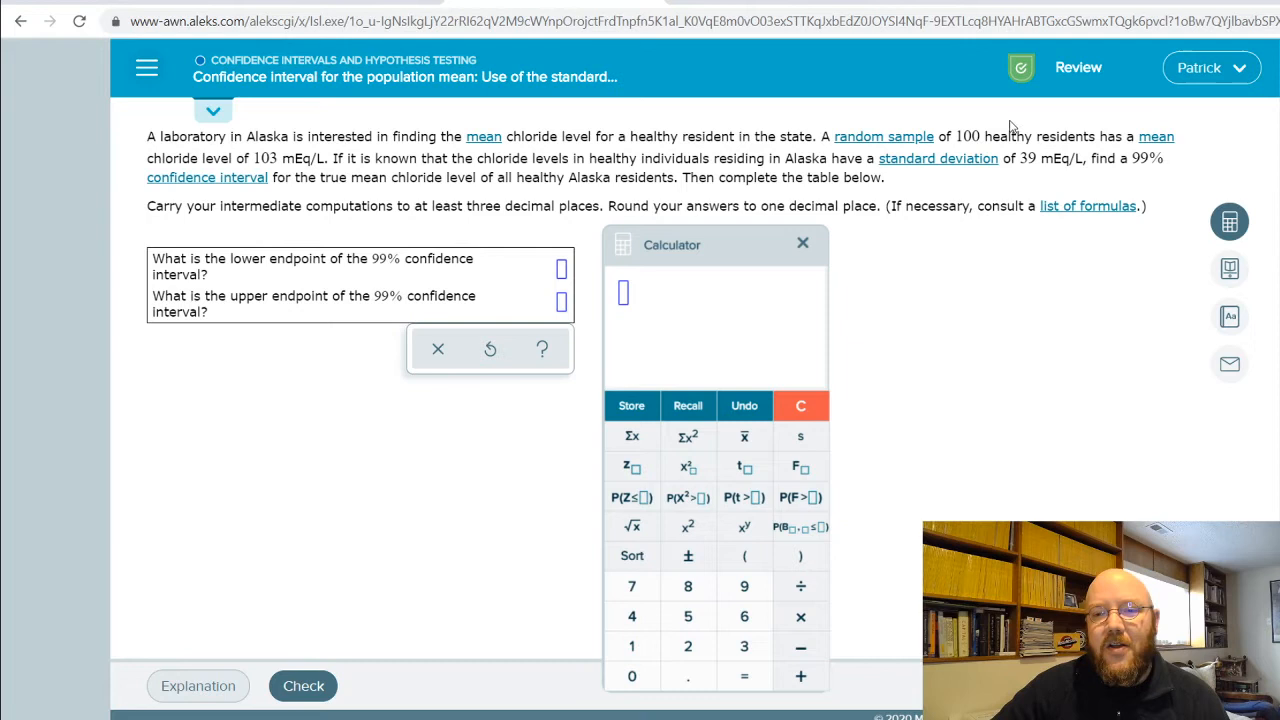
pyautogui.moveTo(1100, 115)
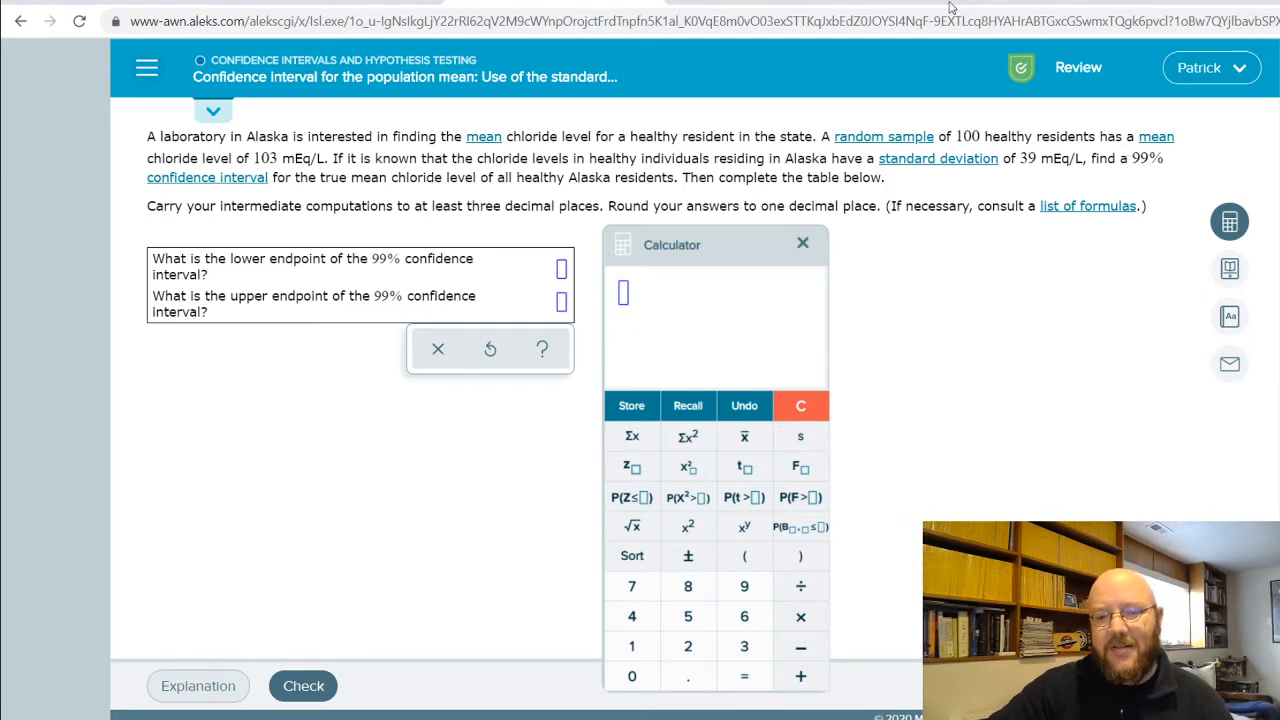
pyautogui.moveTo(185, 184)
pyautogui.write('103 ±')
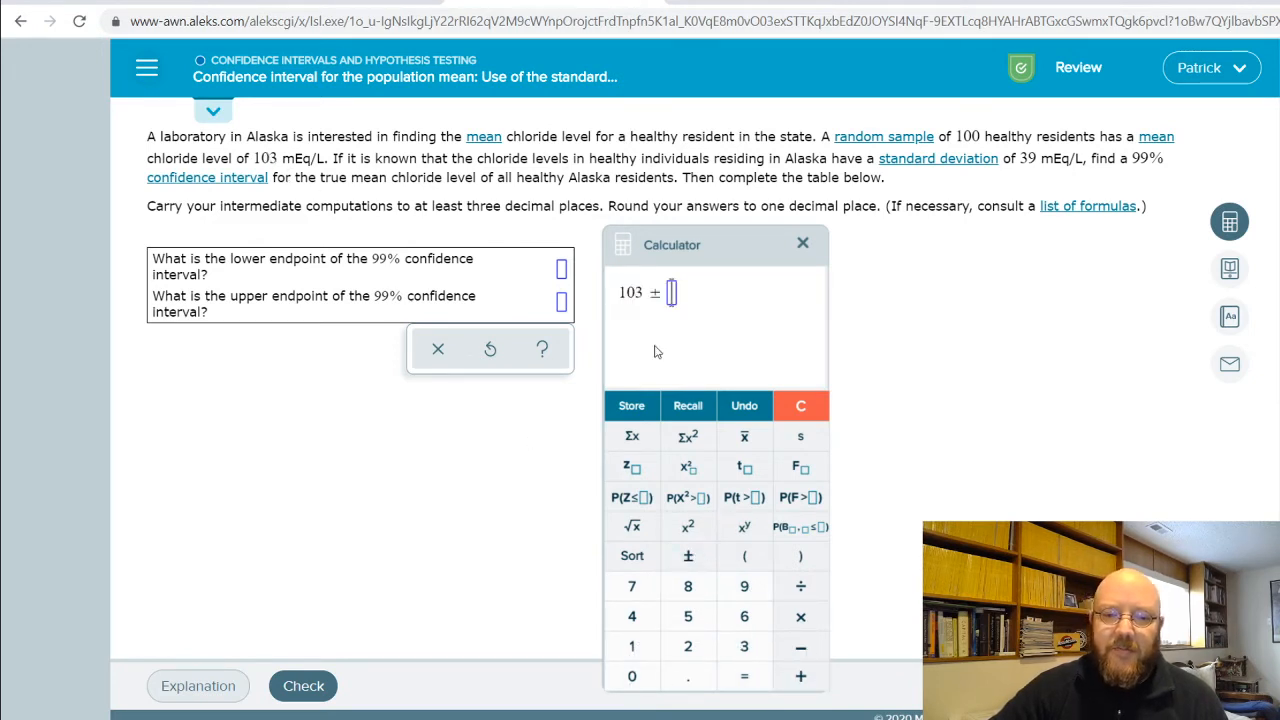
# Enter 103 ± z.005(39/√100) and evaluate it, giving endpoints 92.954 and 113.04
pyautogui.write('z')
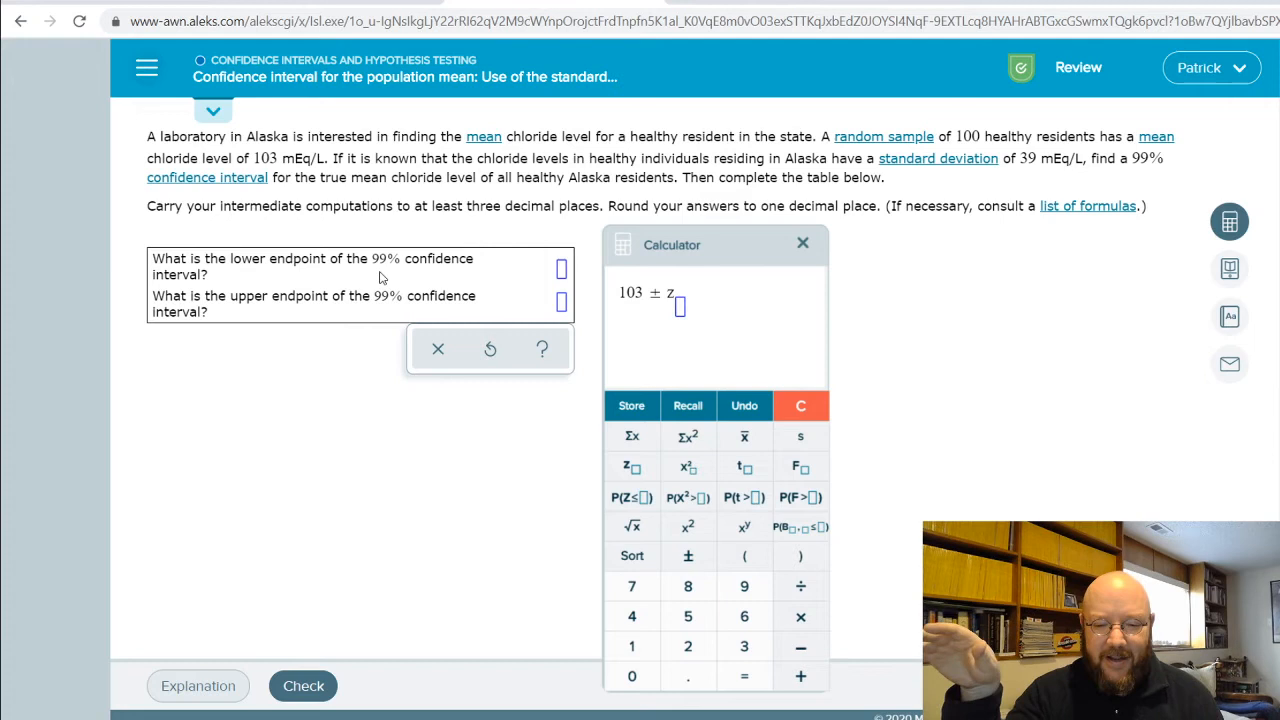
pyautogui.write('.005(39/√')
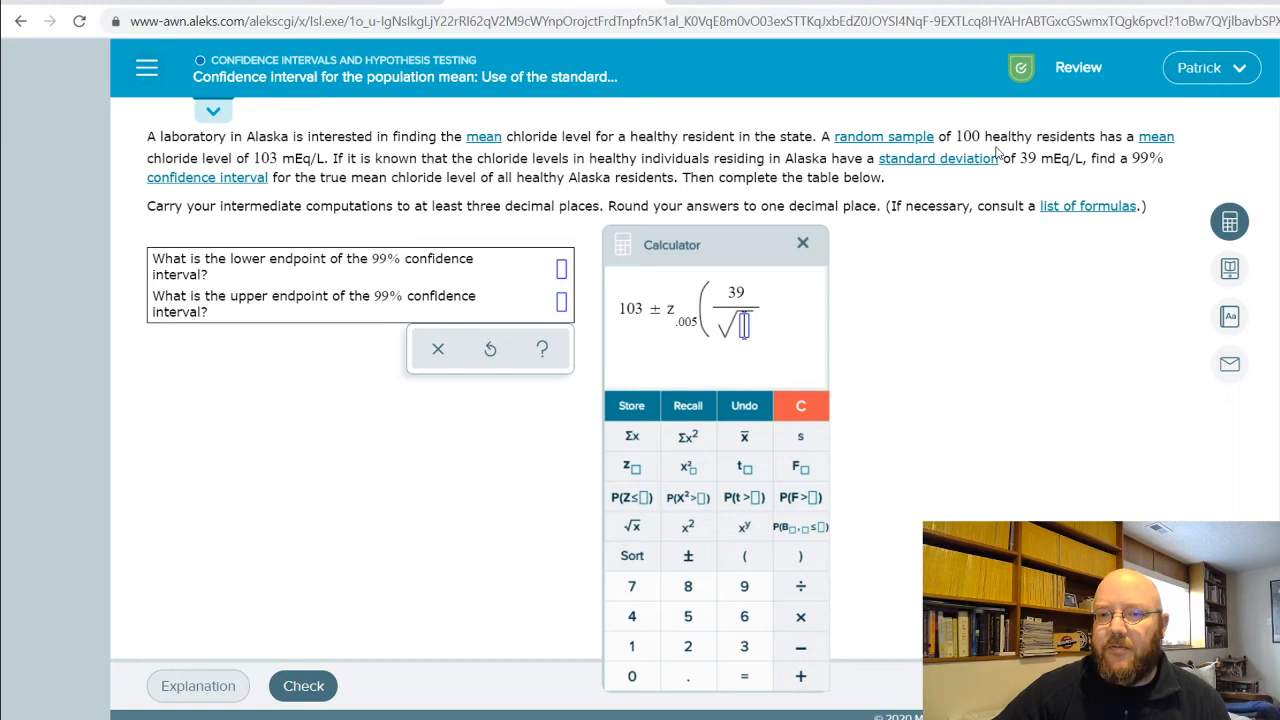
pyautogui.write('100')
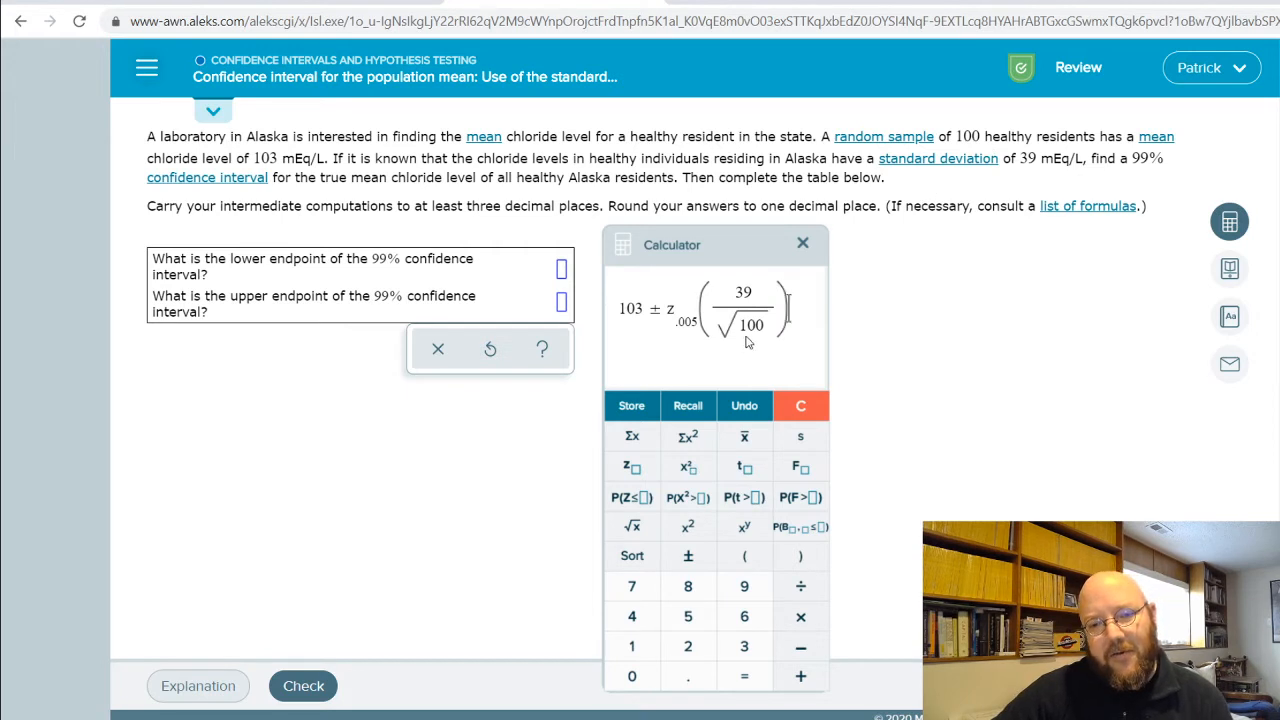
pyautogui.moveTo(767, 343)
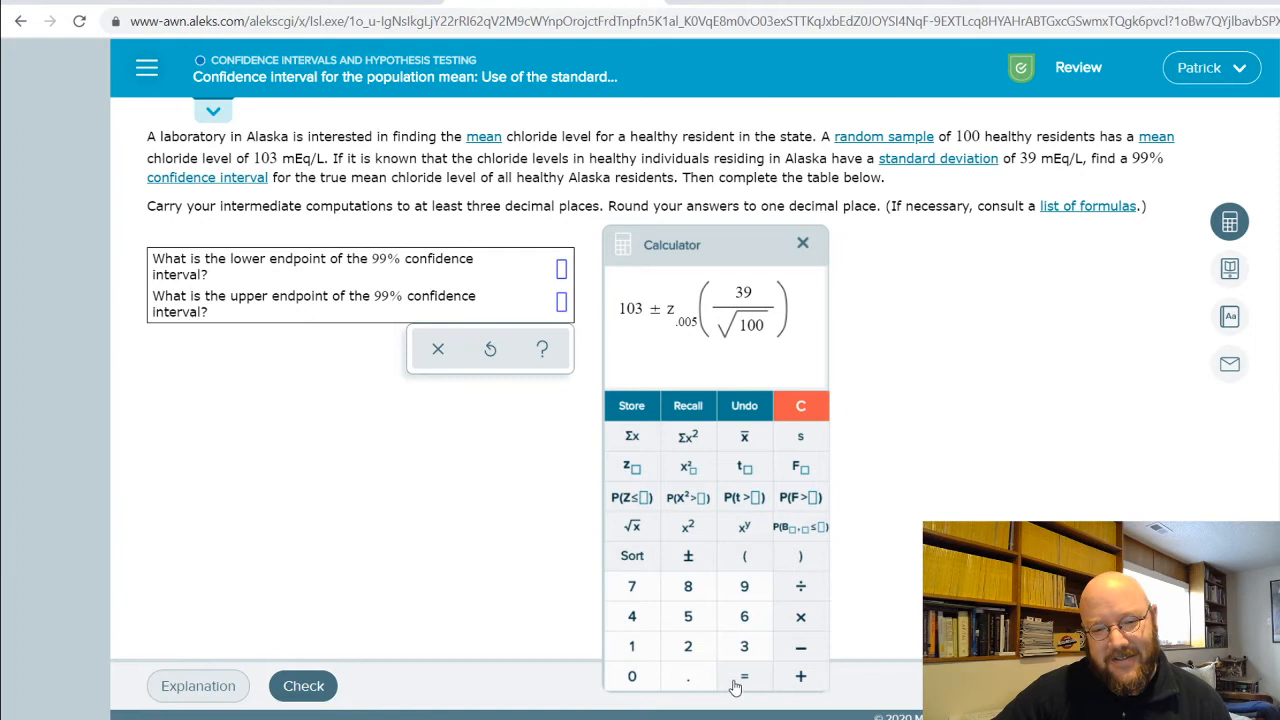
pyautogui.click(743, 676)
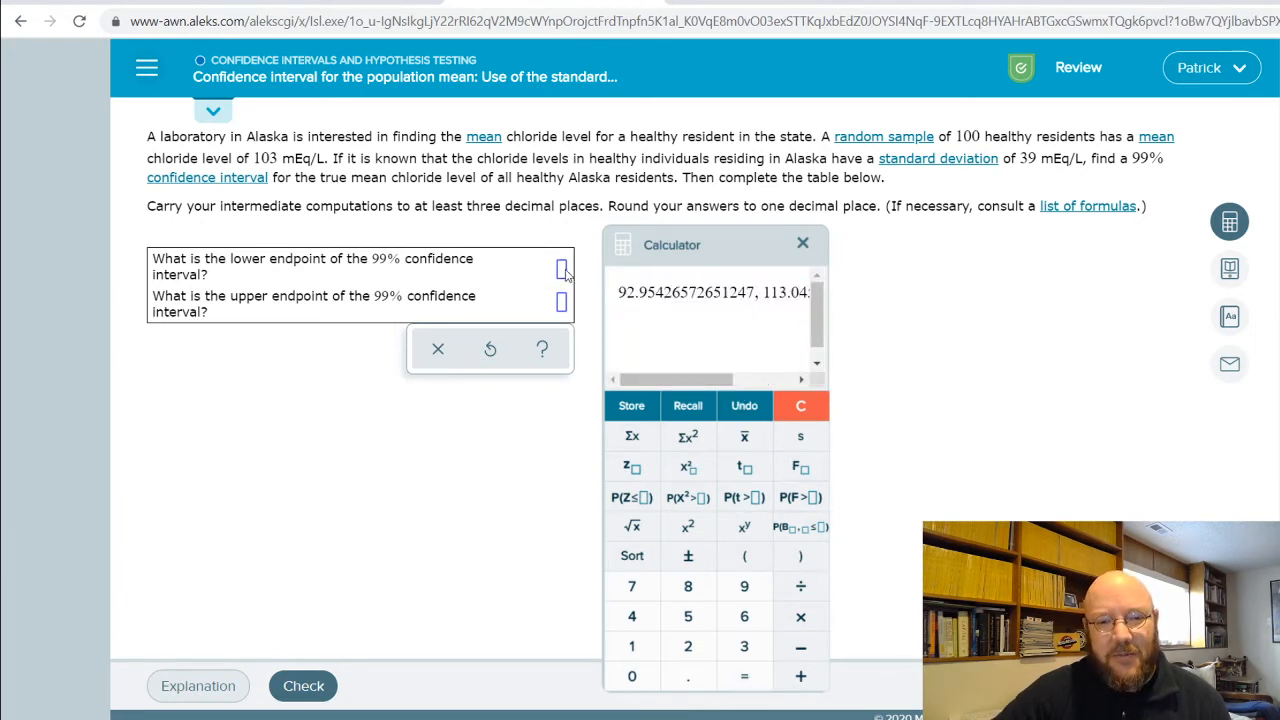
# Enter 93.0 as the lower and 113.0 as the upper endpoint, then close the calculator
pyautogui.write('9')
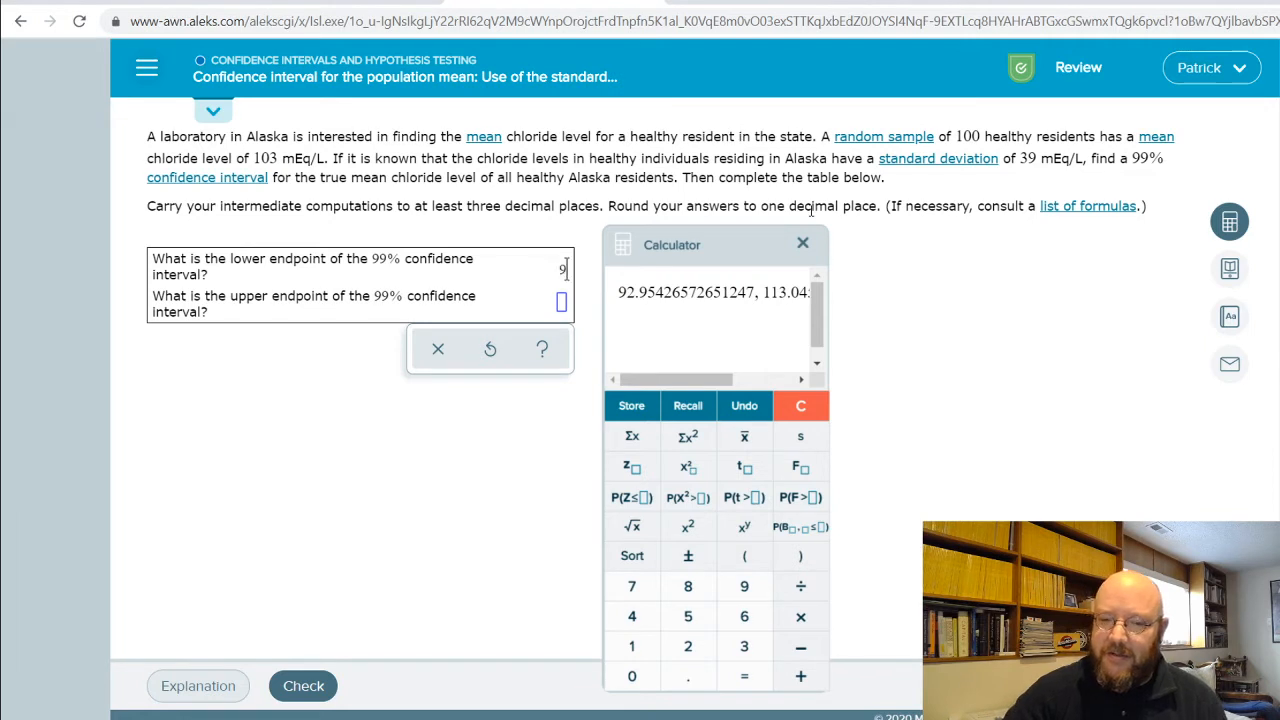
pyautogui.write('2.')
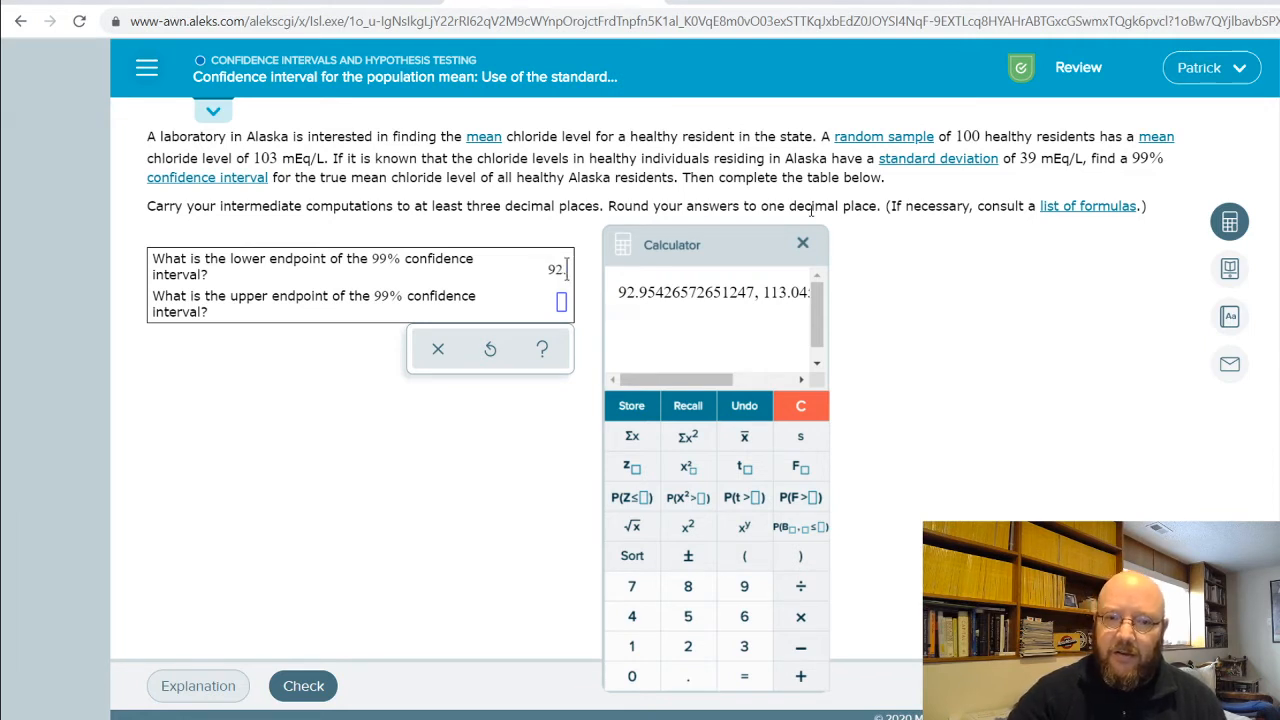
pyautogui.write('93.0')
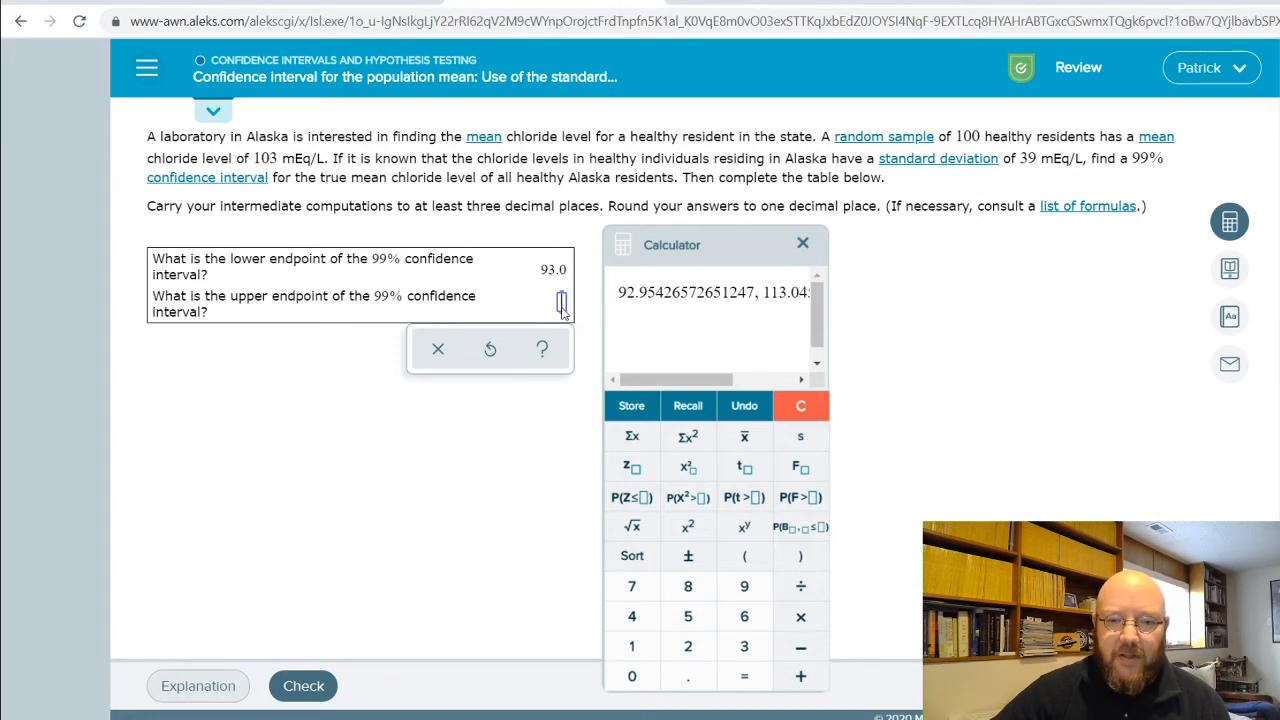
pyautogui.write('113.0')
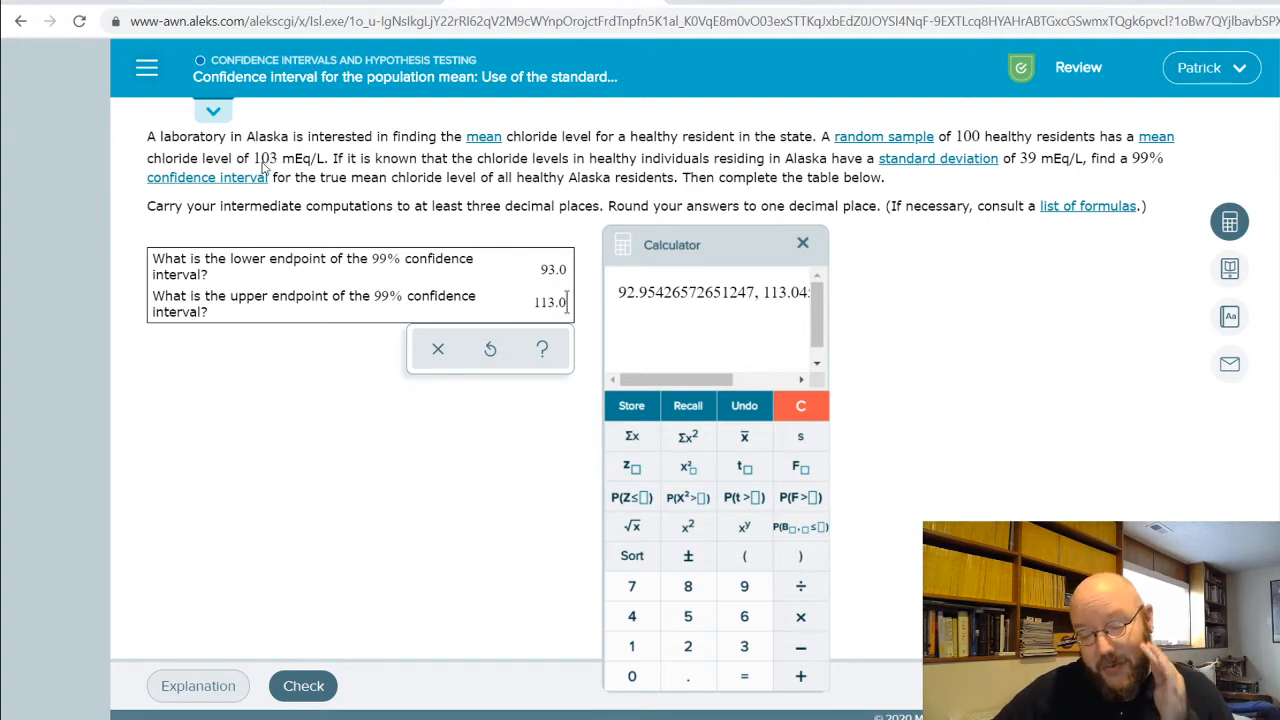
pyautogui.moveTo(868, 470)
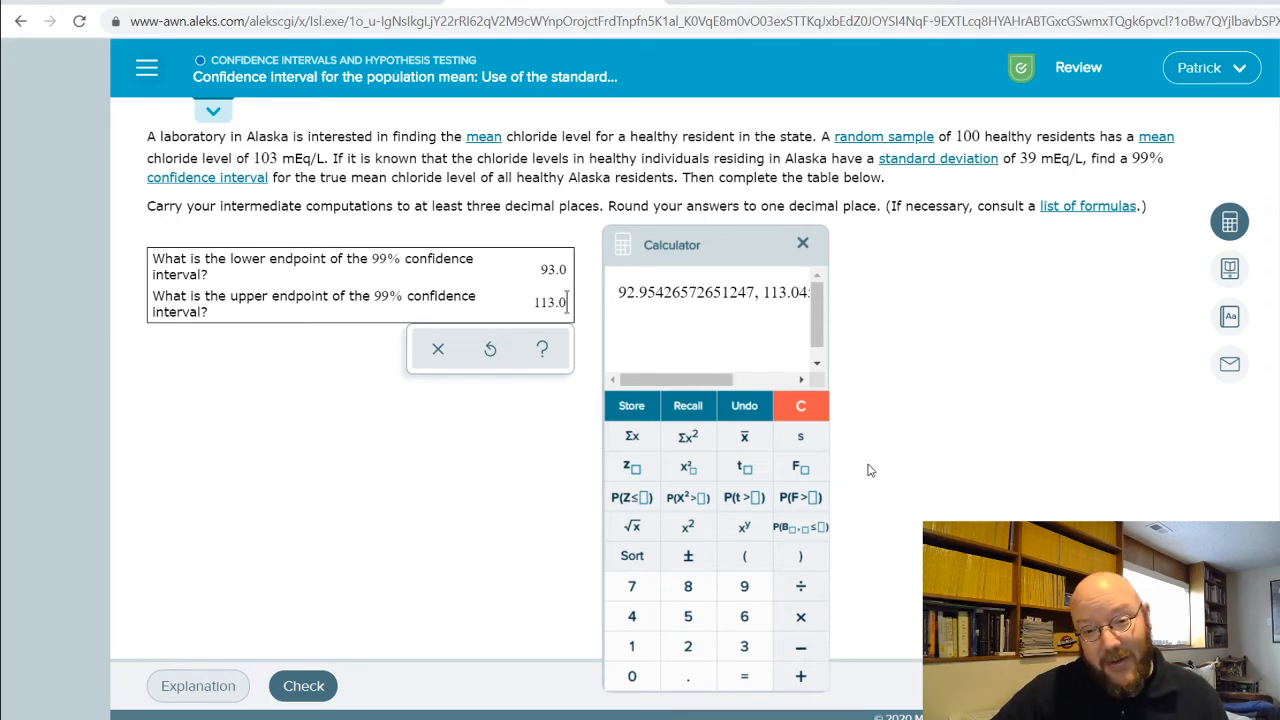
pyautogui.moveTo(342, 615)
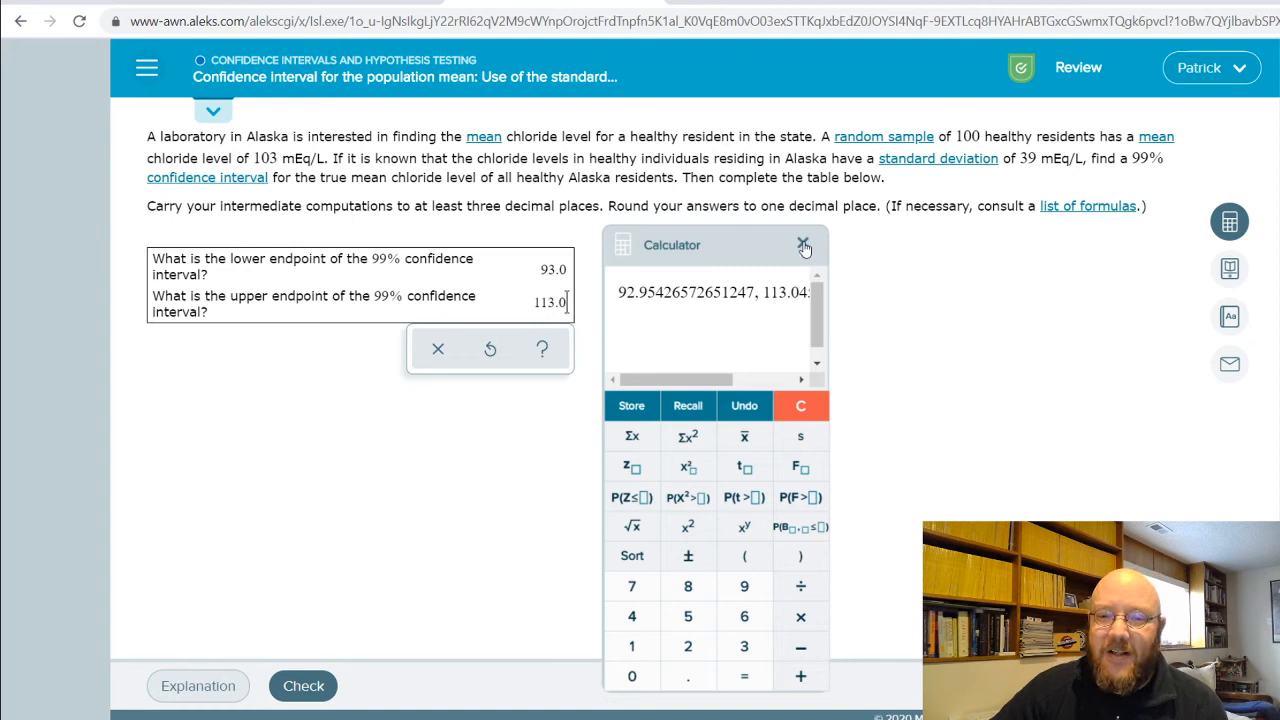
pyautogui.click(803, 245)
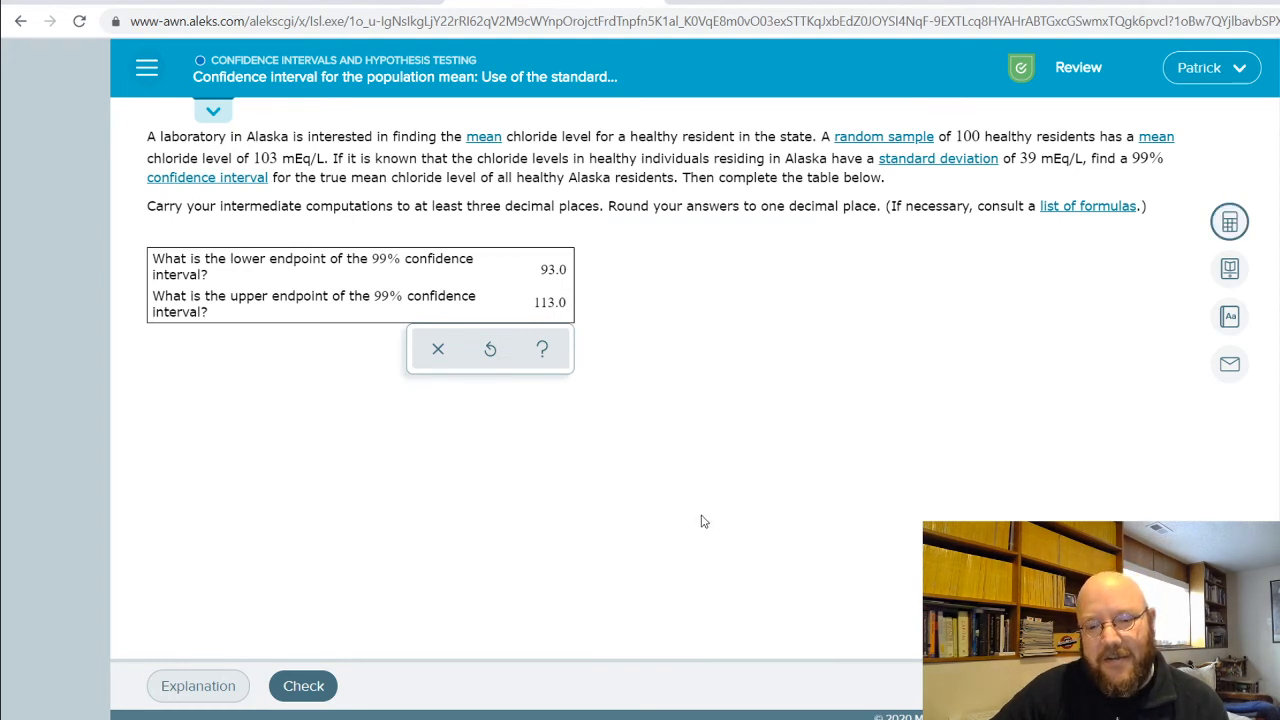
pyautogui.moveTo(703, 515)
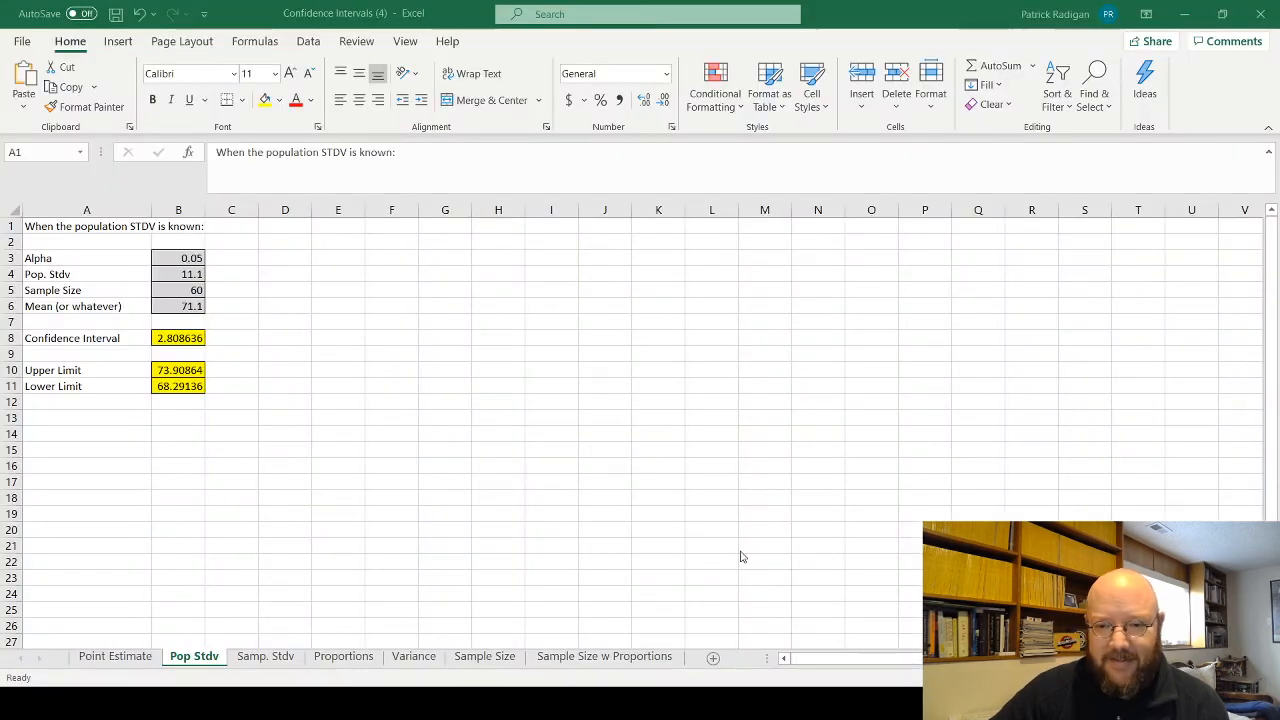
pyautogui.moveTo(419, 484)
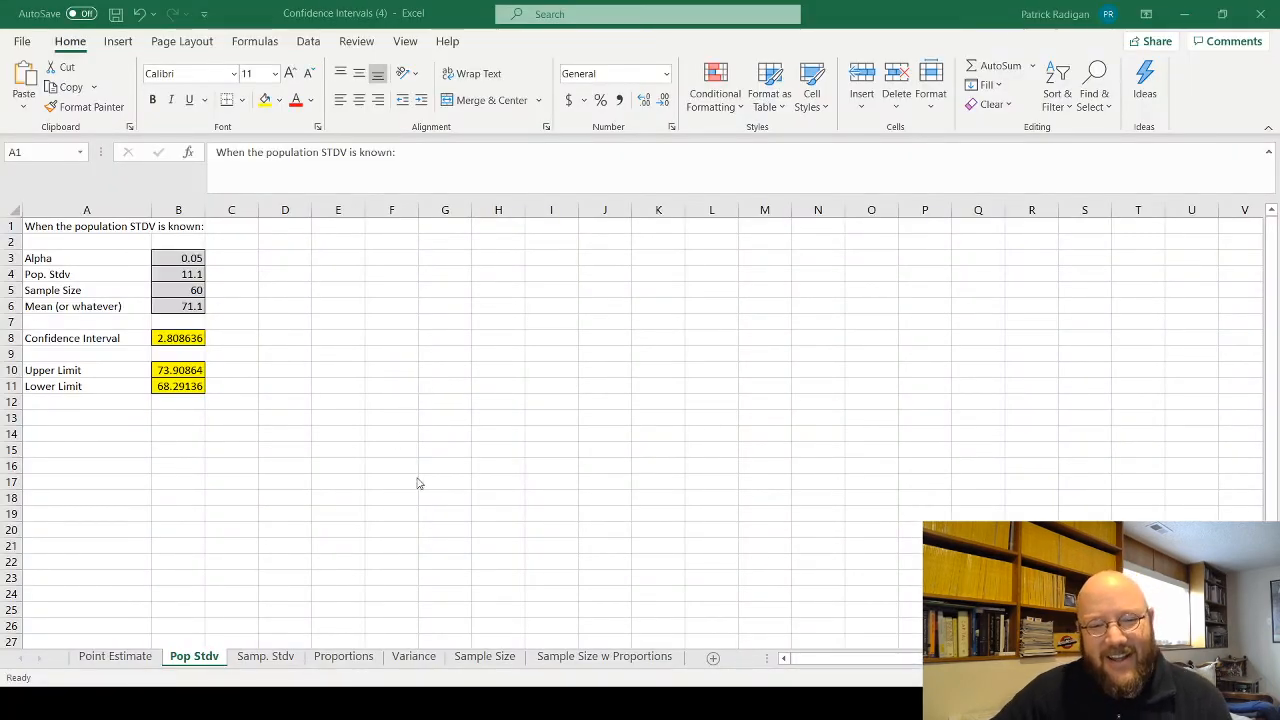
pyautogui.moveTo(520, 515)
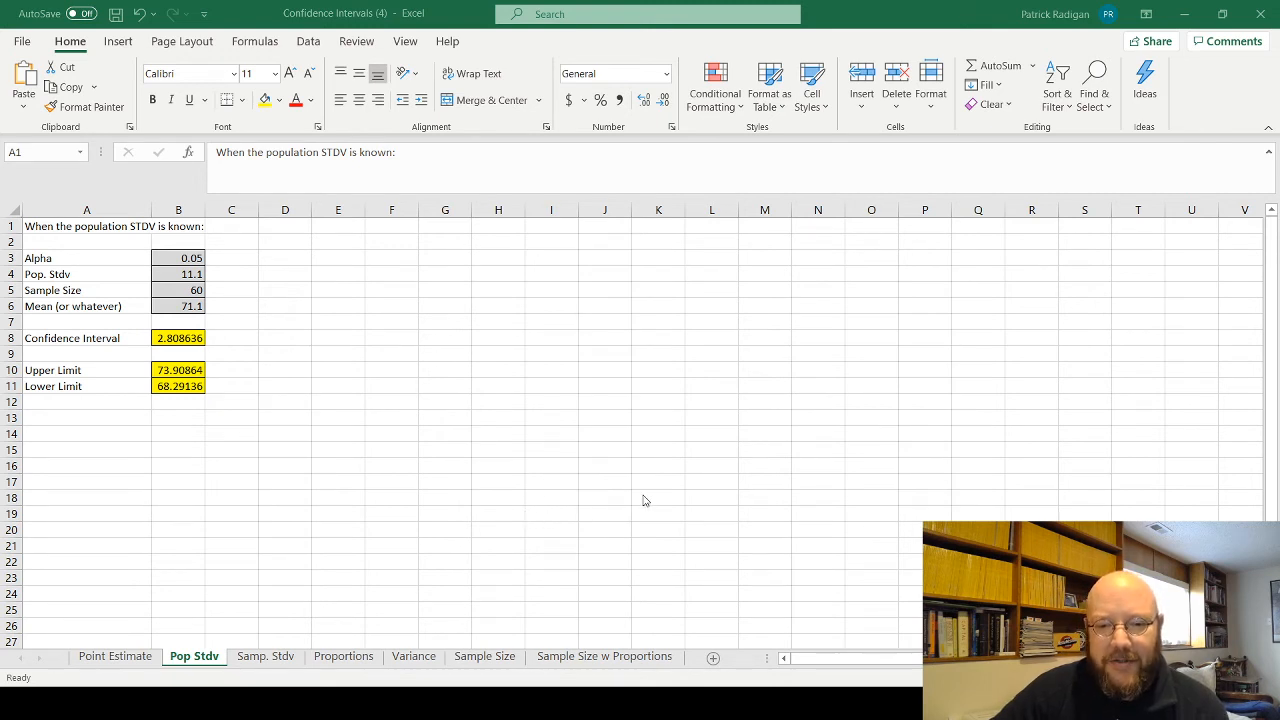
pyautogui.moveTo(335, 508)
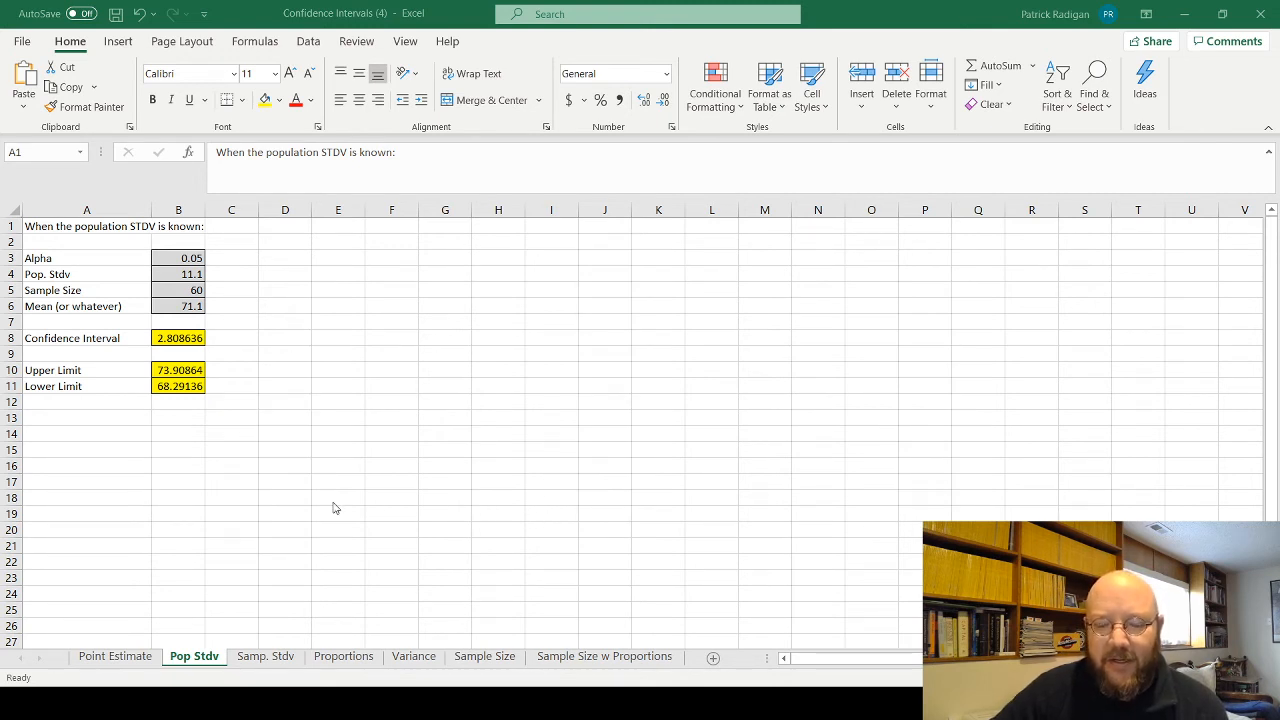
pyautogui.moveTo(340, 503)
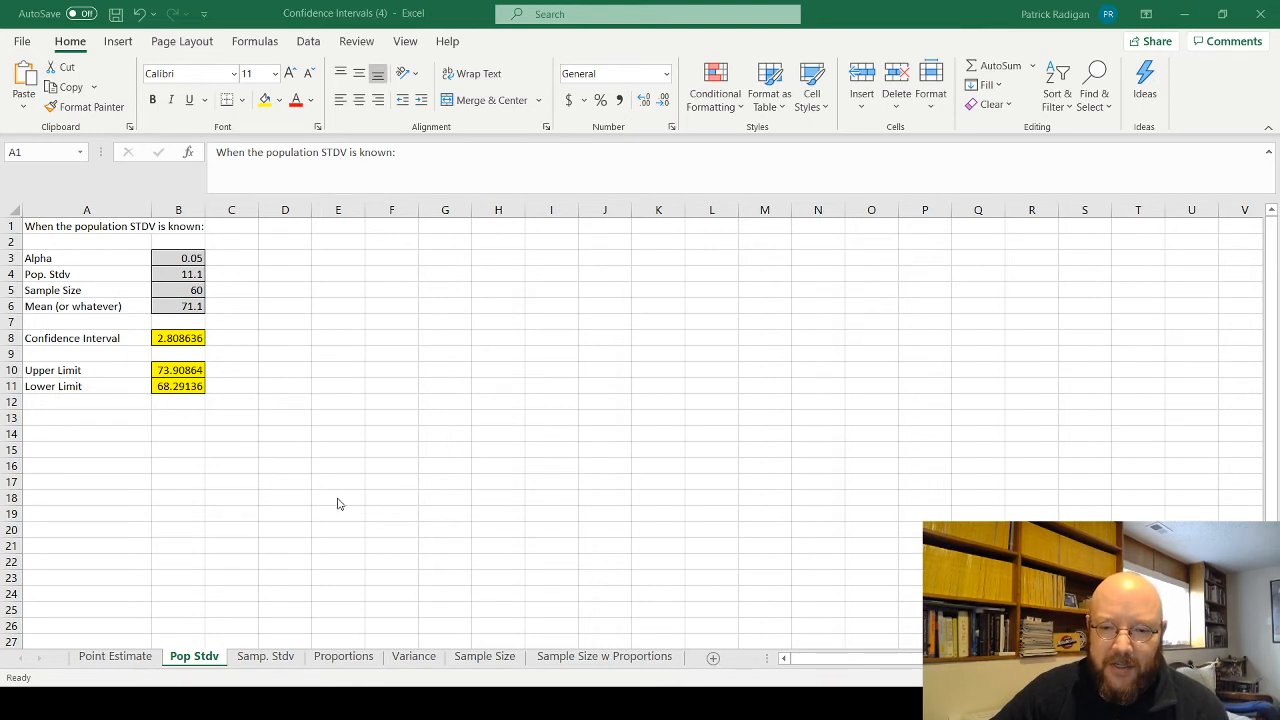
pyautogui.moveTo(334, 501)
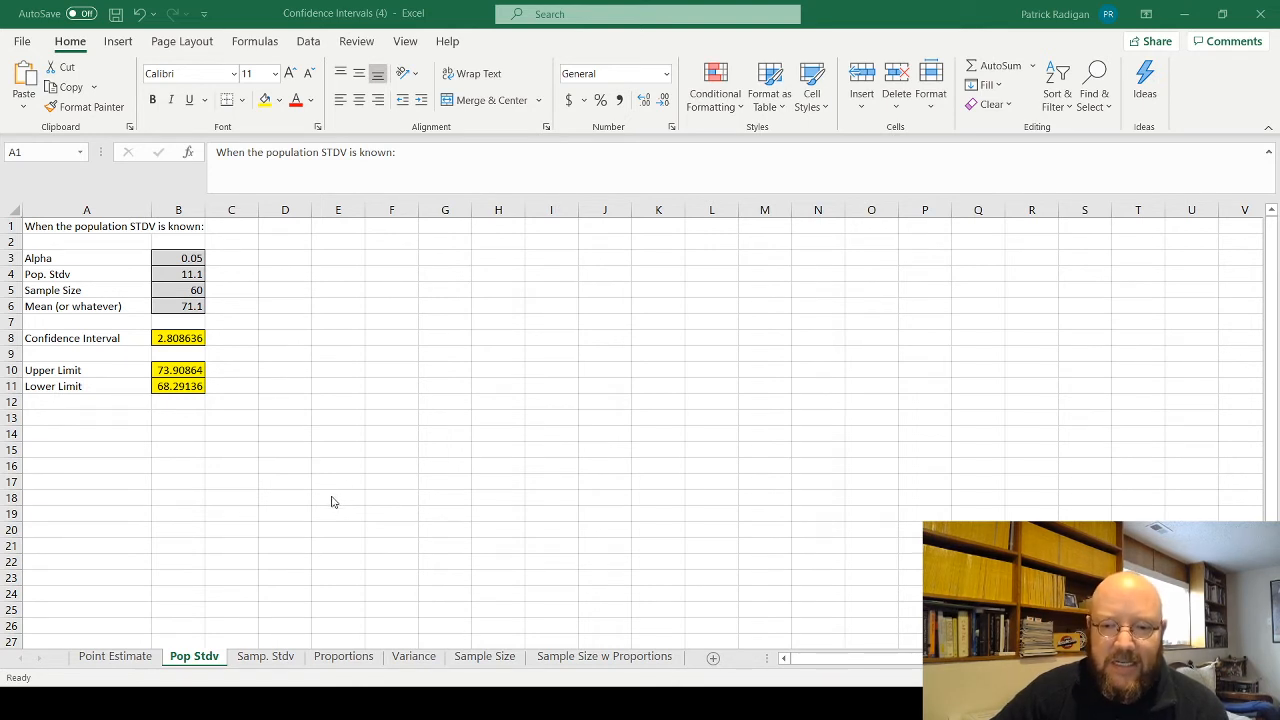
pyautogui.moveTo(351, 517)
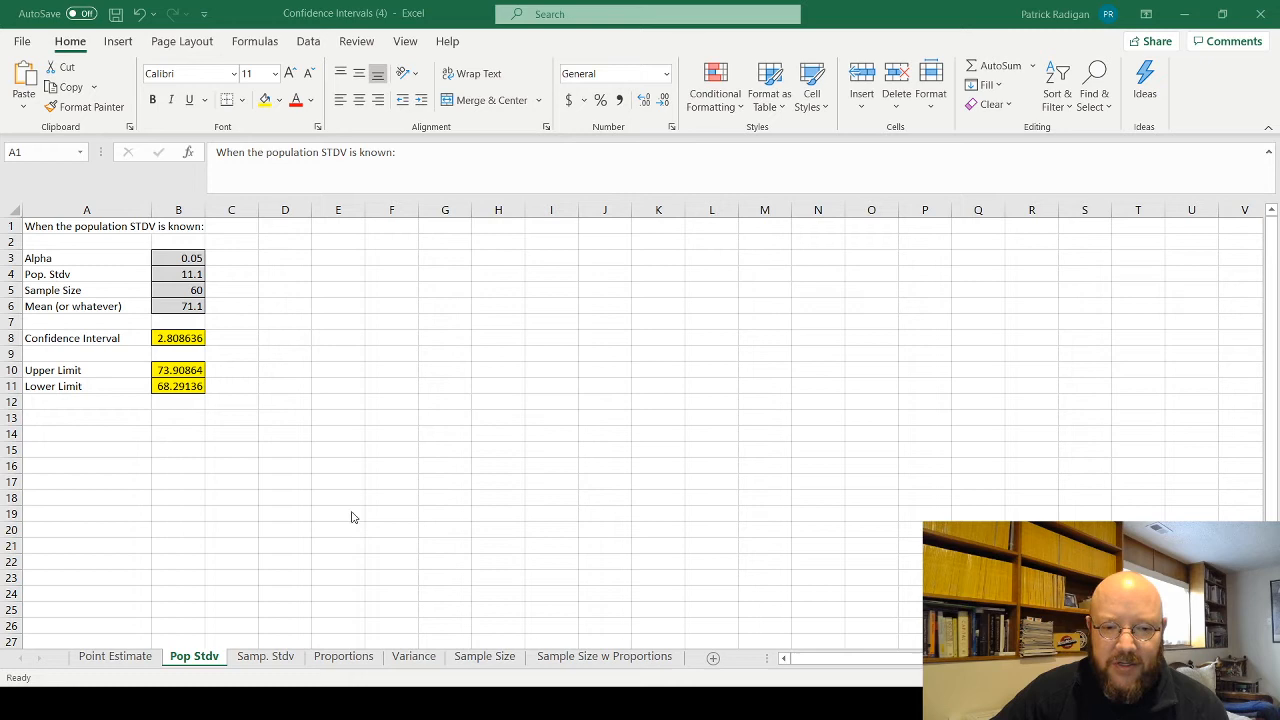
pyautogui.moveTo(335, 511)
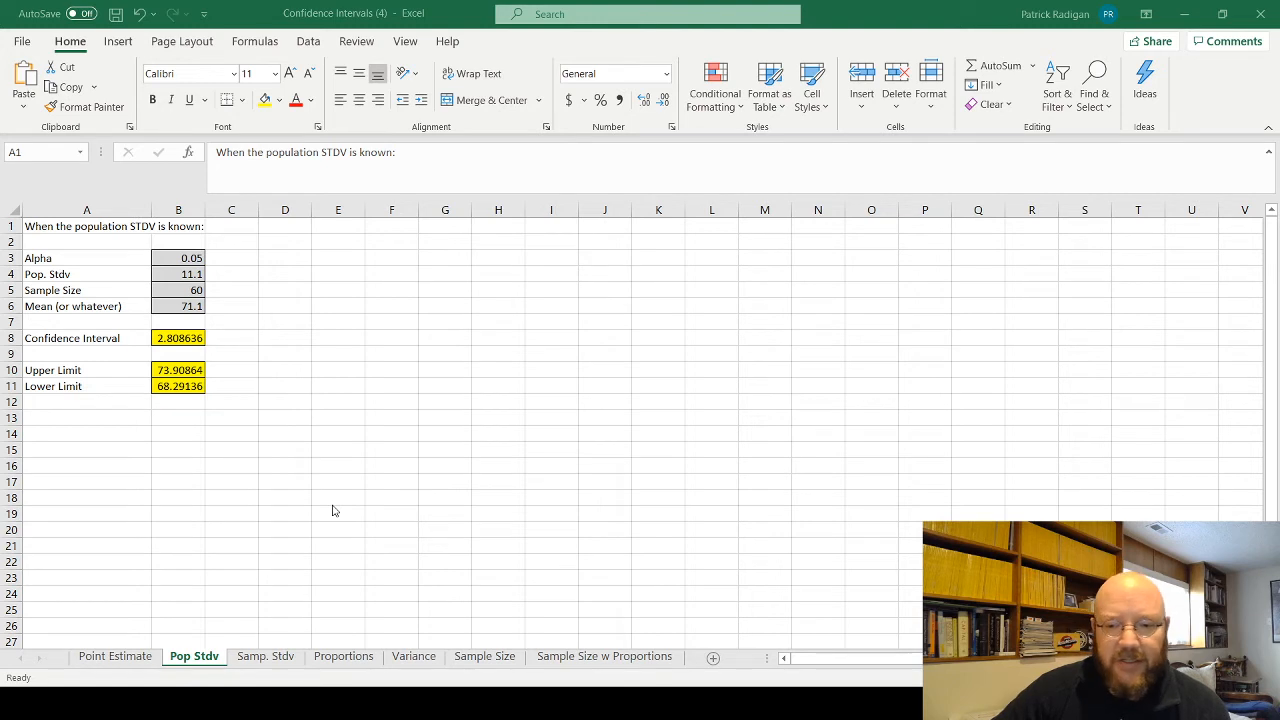
pyautogui.moveTo(392, 511)
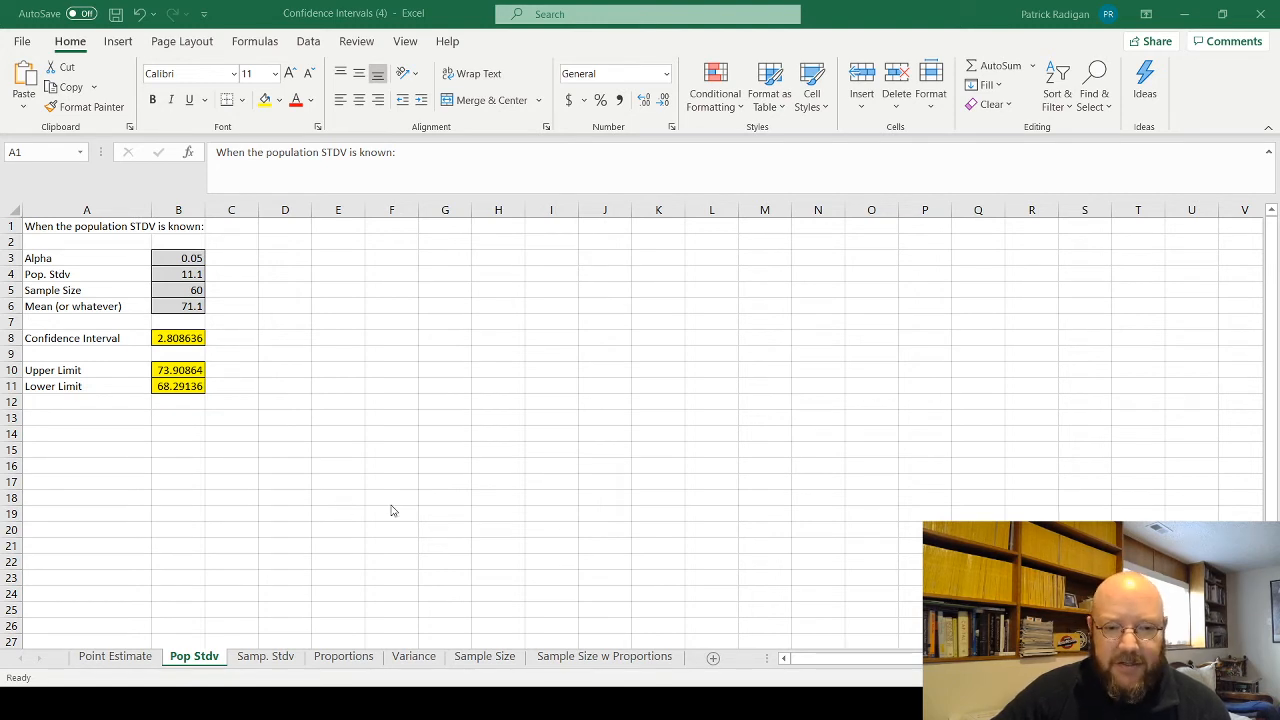
pyautogui.moveTo(386, 499)
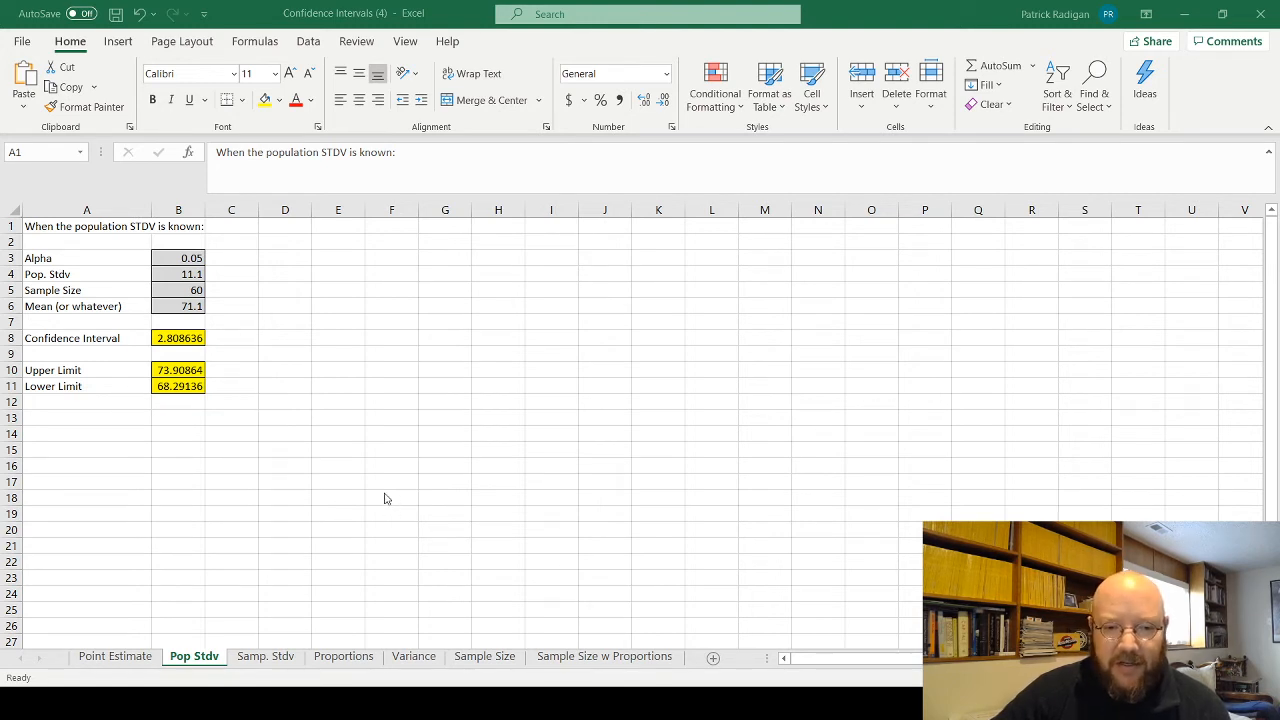
pyautogui.moveTo(448, 502)
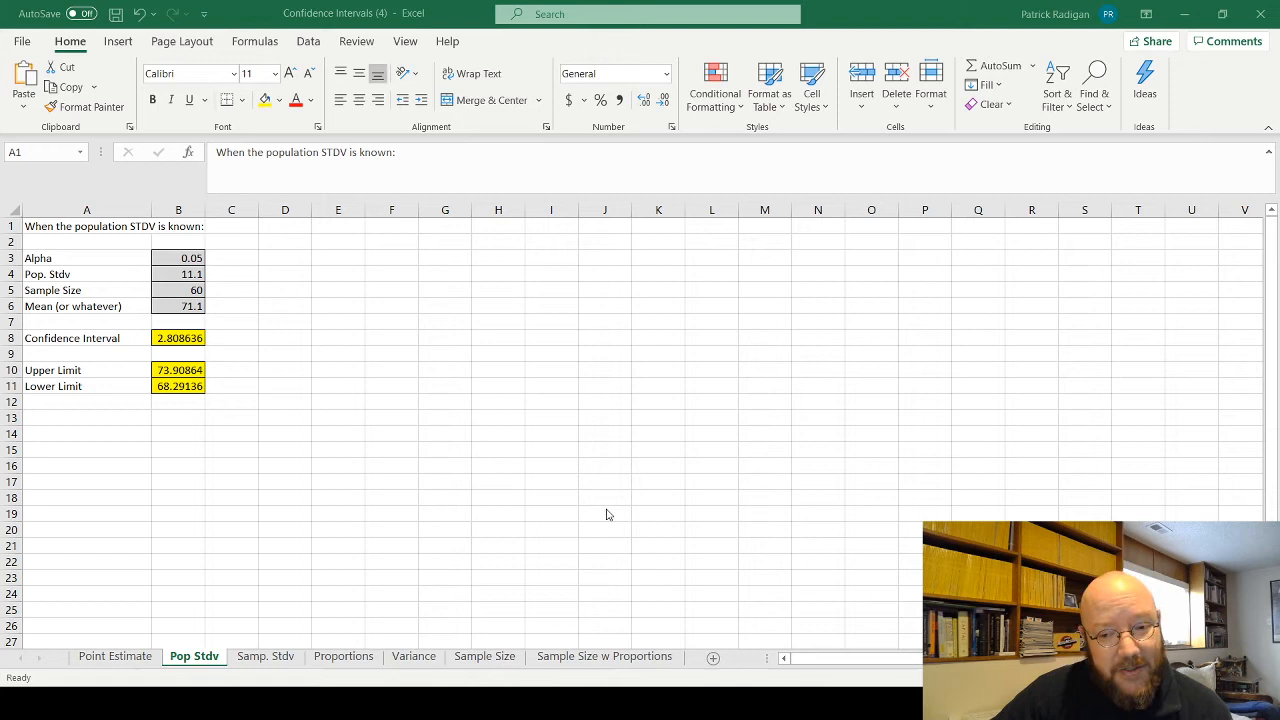
pyautogui.moveTo(400, 502)
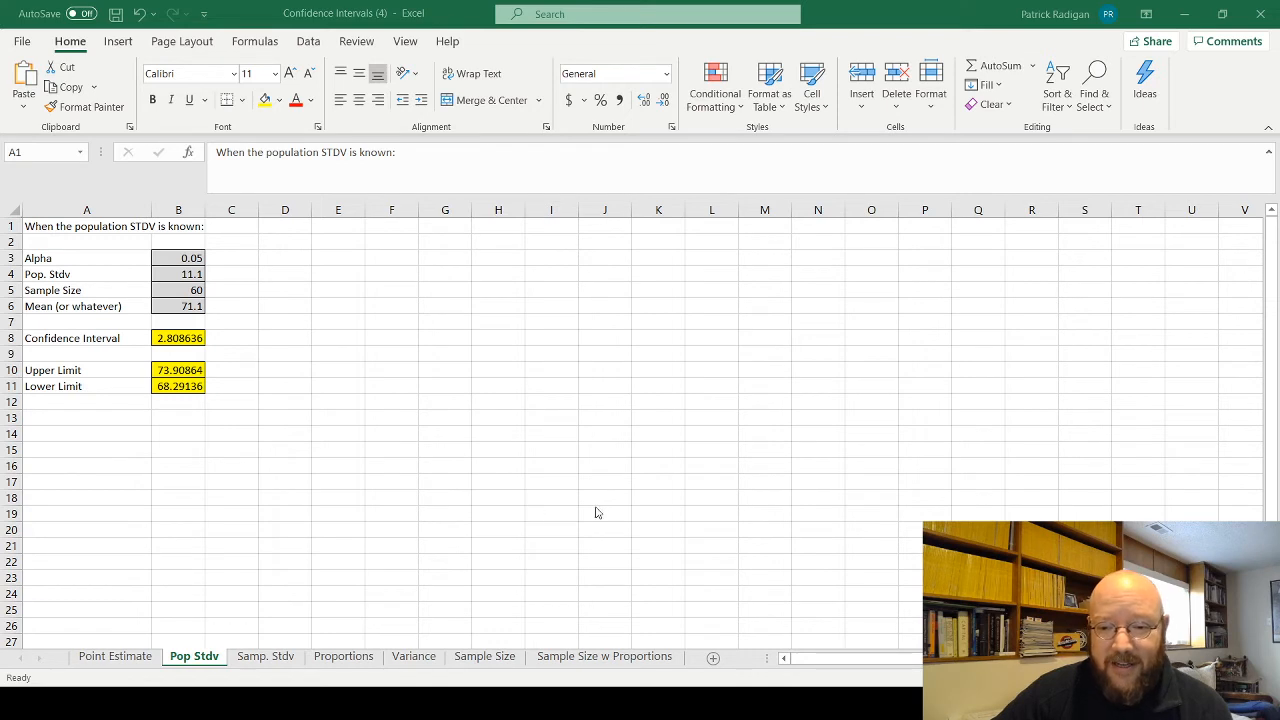
pyautogui.moveTo(343, 277)
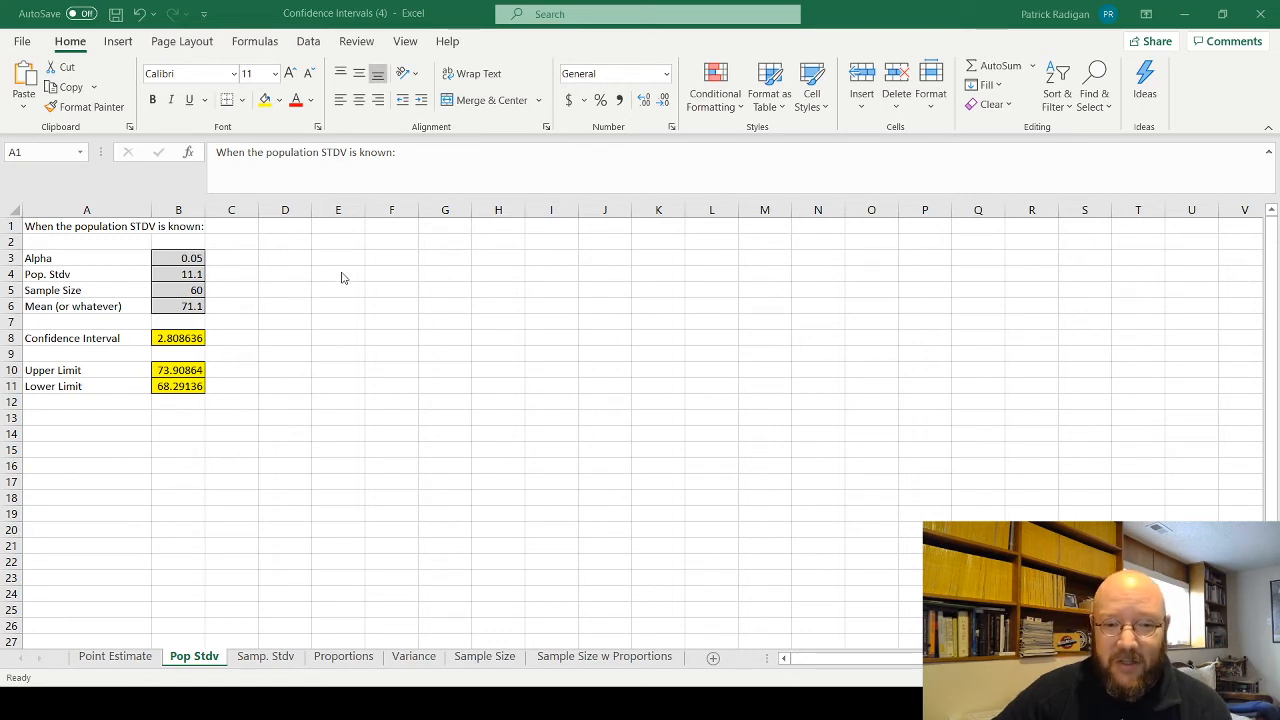
pyautogui.moveTo(349, 317)
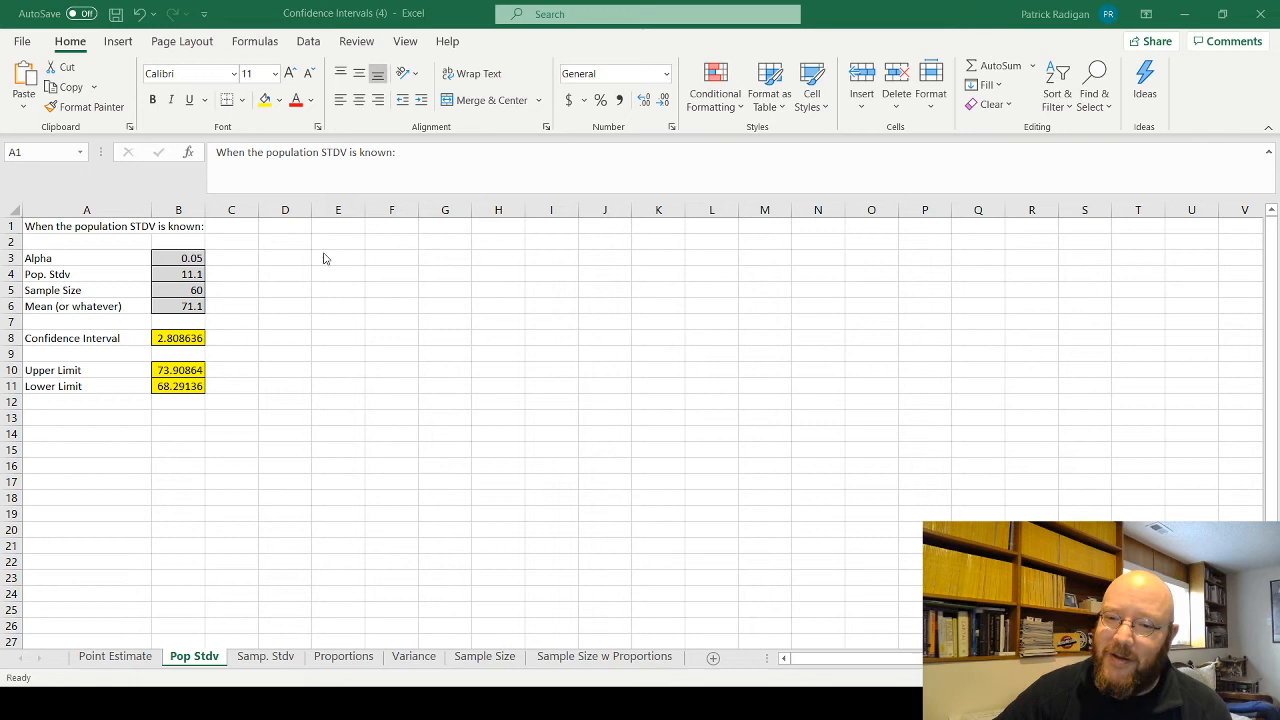
pyautogui.moveTo(329, 248)
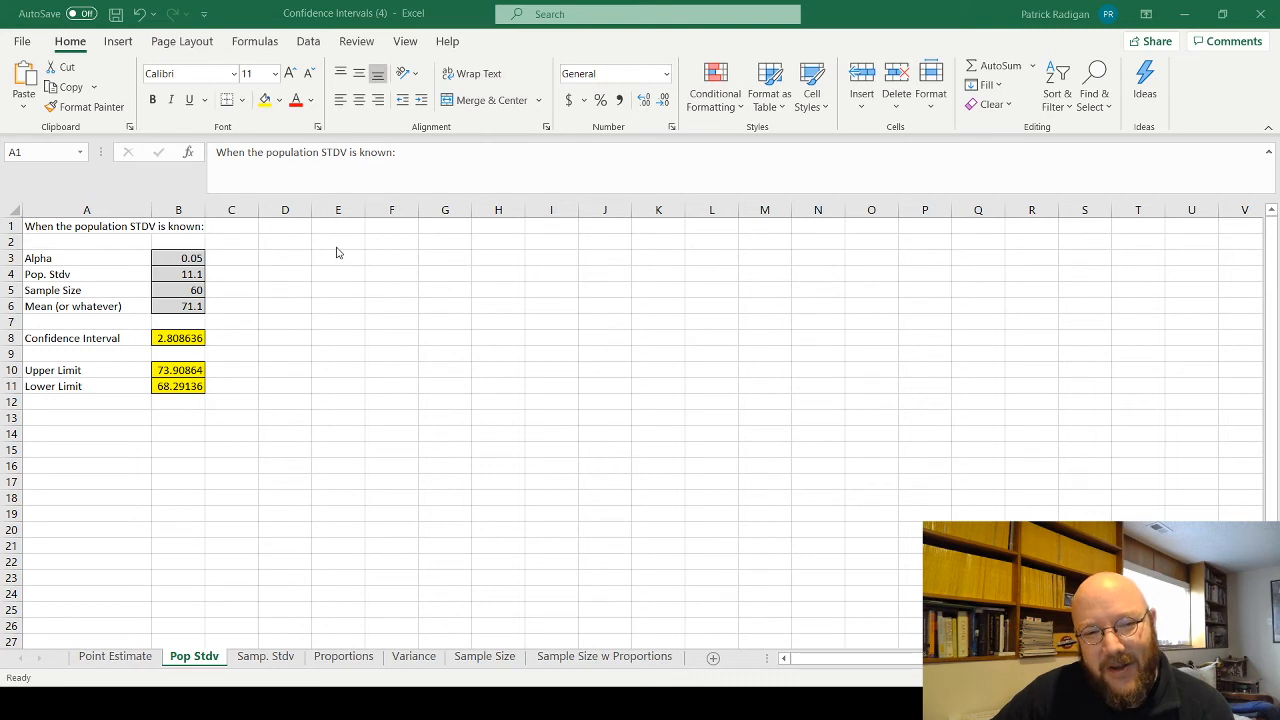
pyautogui.moveTo(343, 231)
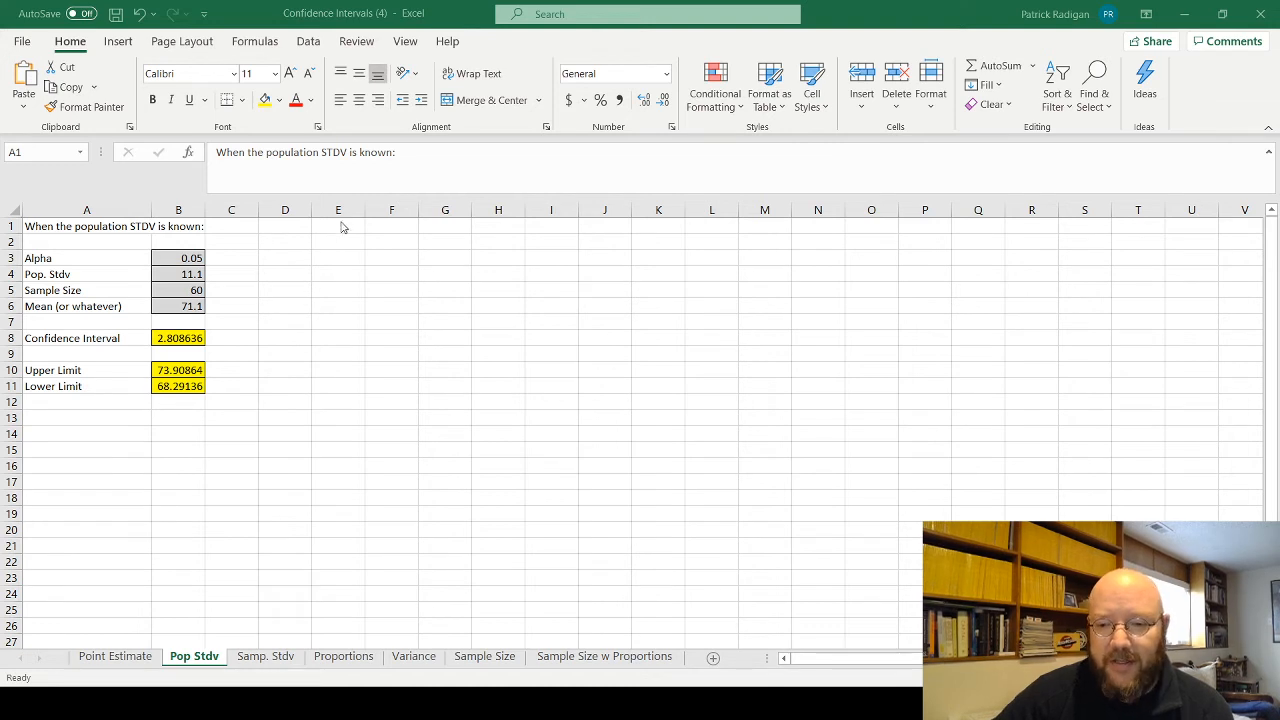
pyautogui.moveTo(324, 246)
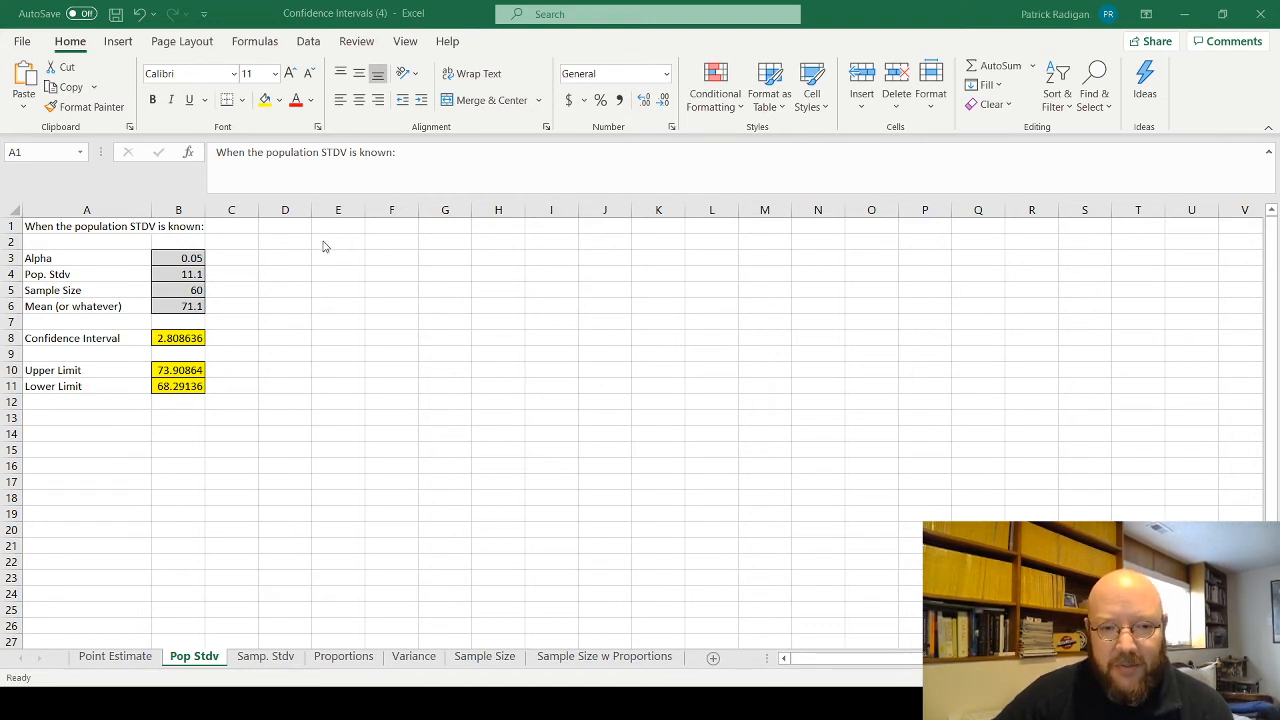
pyautogui.moveTo(344, 239)
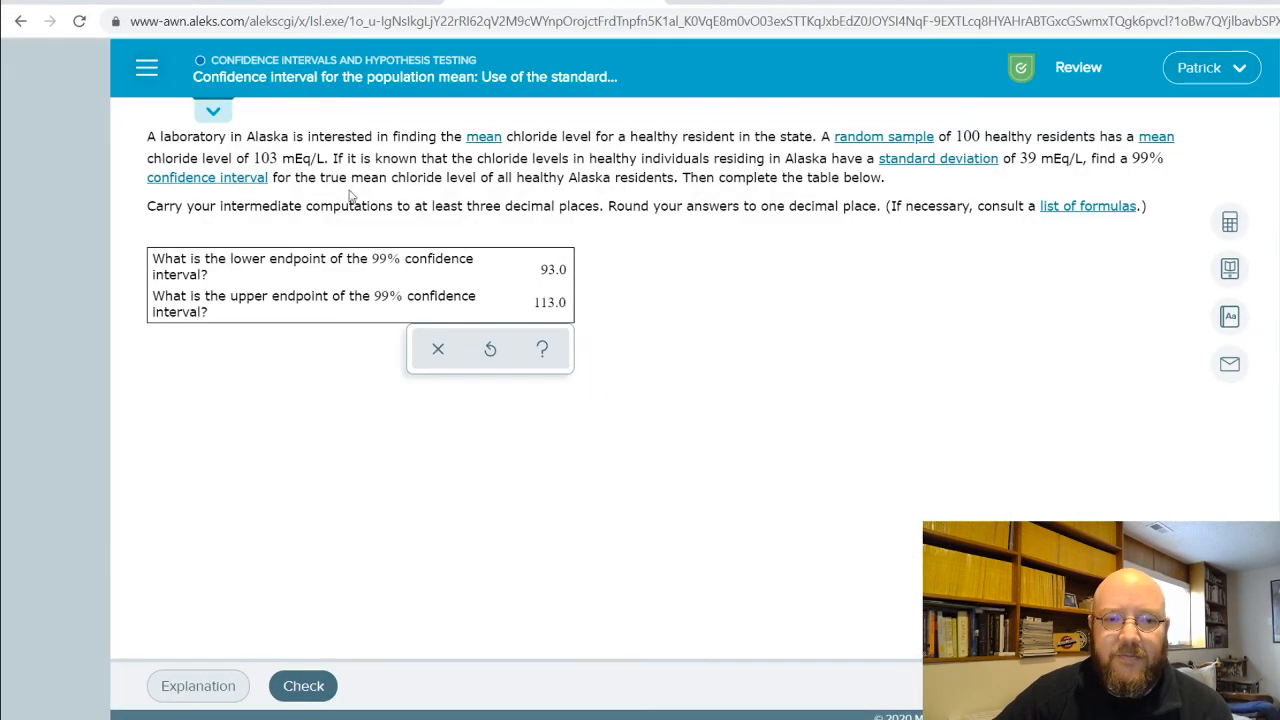
pyautogui.moveTo(390, 273)
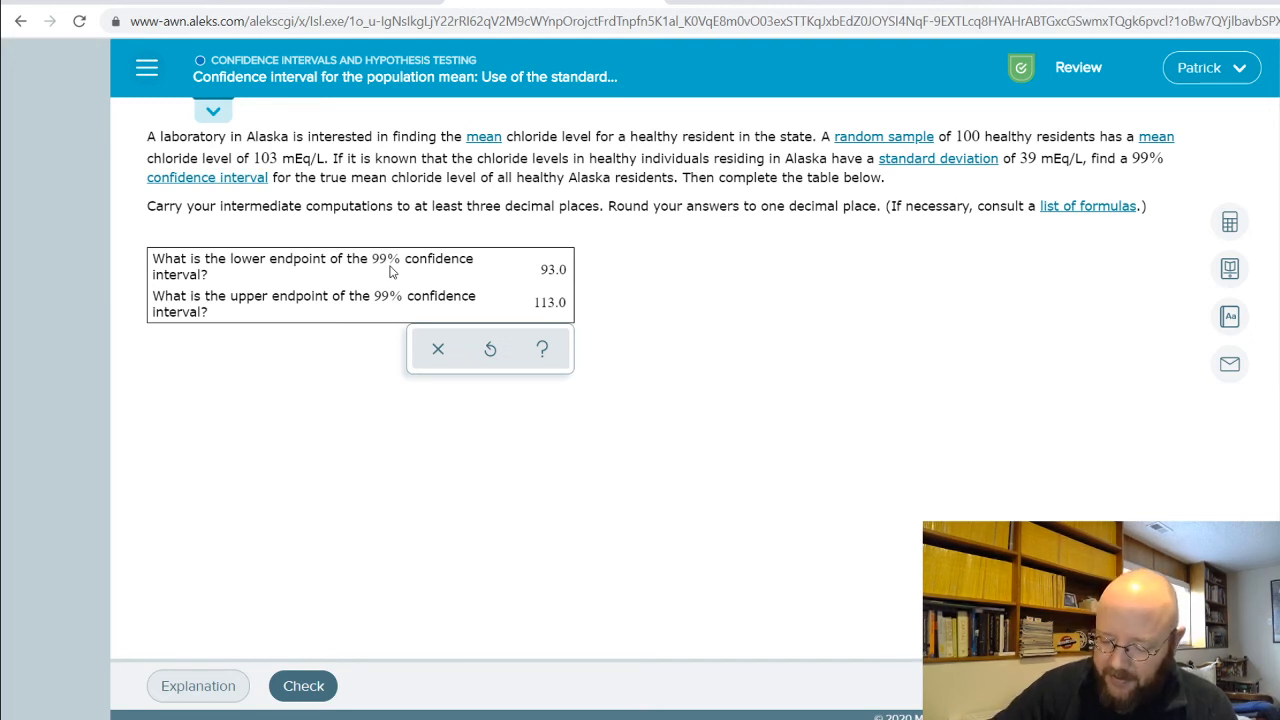
pyautogui.moveTo(165, 601)
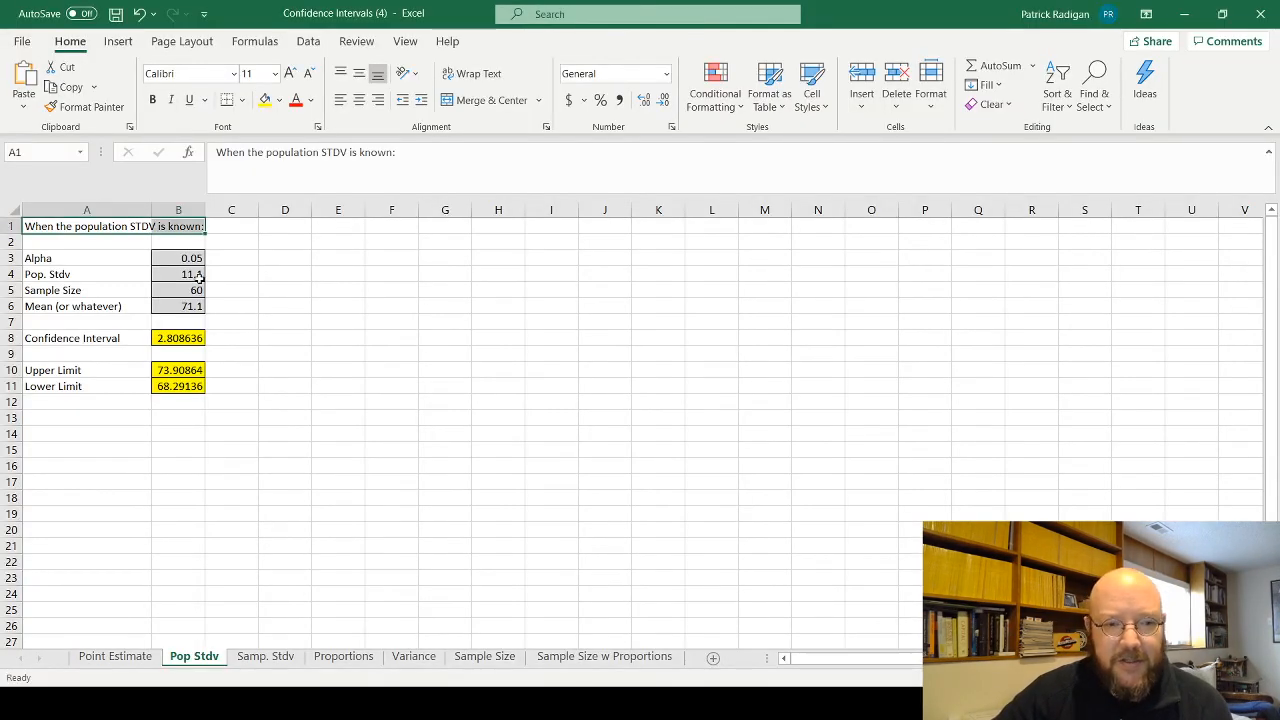
# Enter alpha 0.01, deviation 39, sample size 100 and mean 103 in B3:B6
pyautogui.click(178, 258)
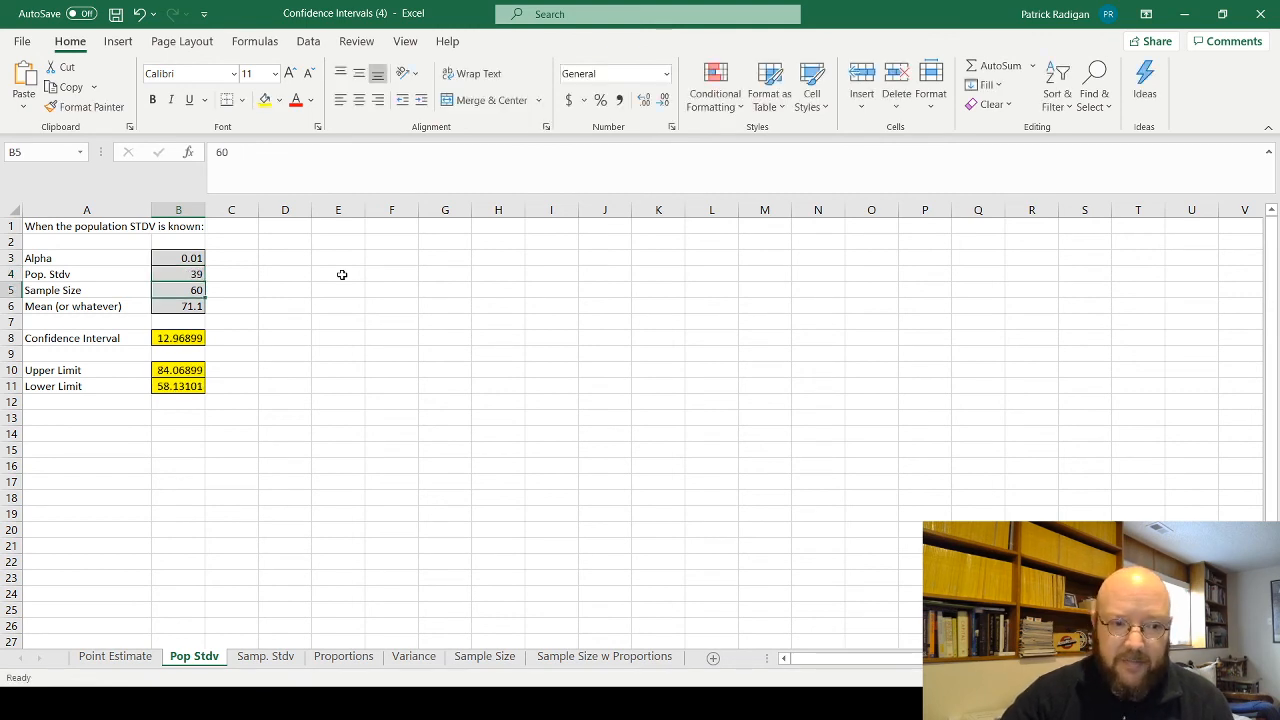
pyautogui.write('100')
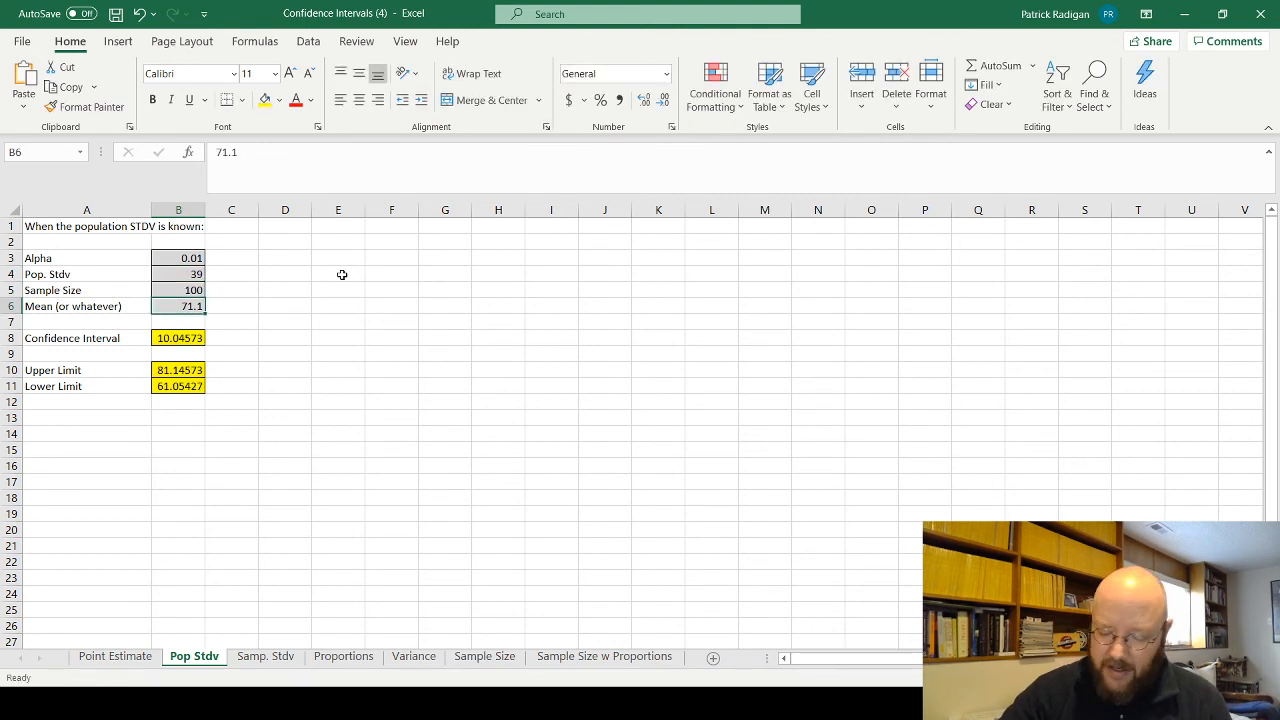
pyautogui.write('103')
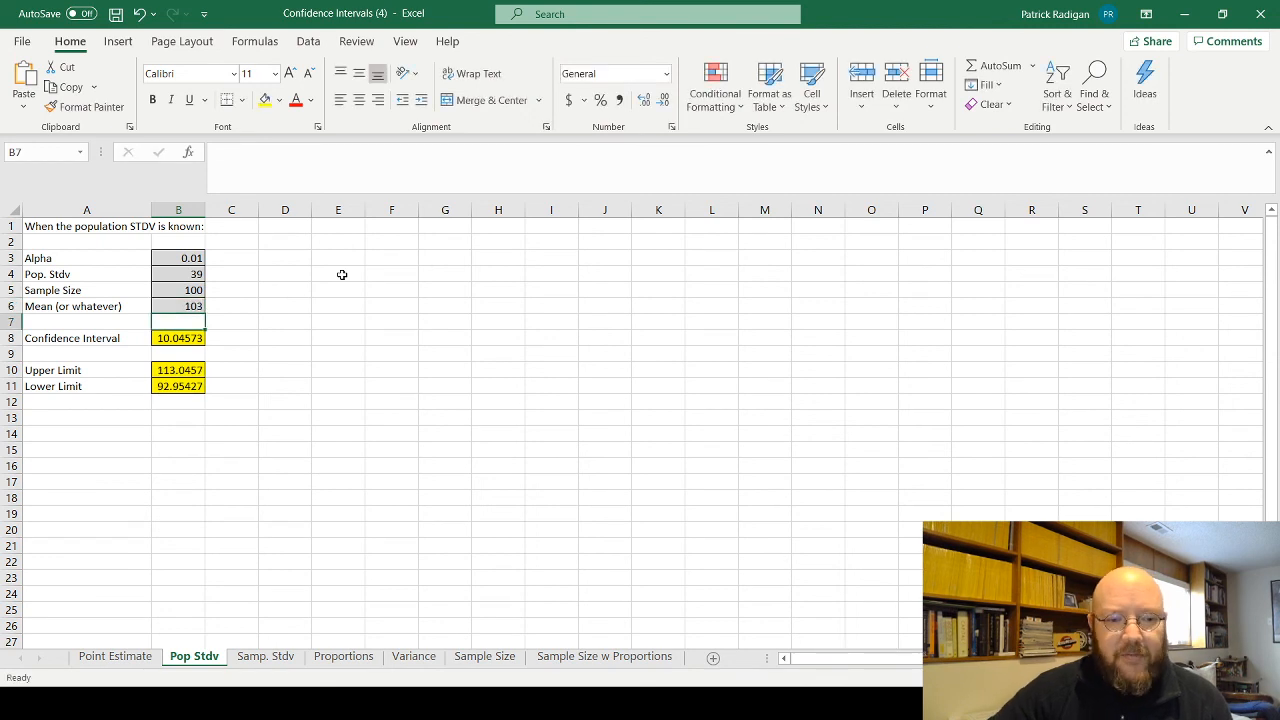
# Check the resulting limits 113.0457 and 92.95427 in cells B10 and B11
pyautogui.click(178, 370)
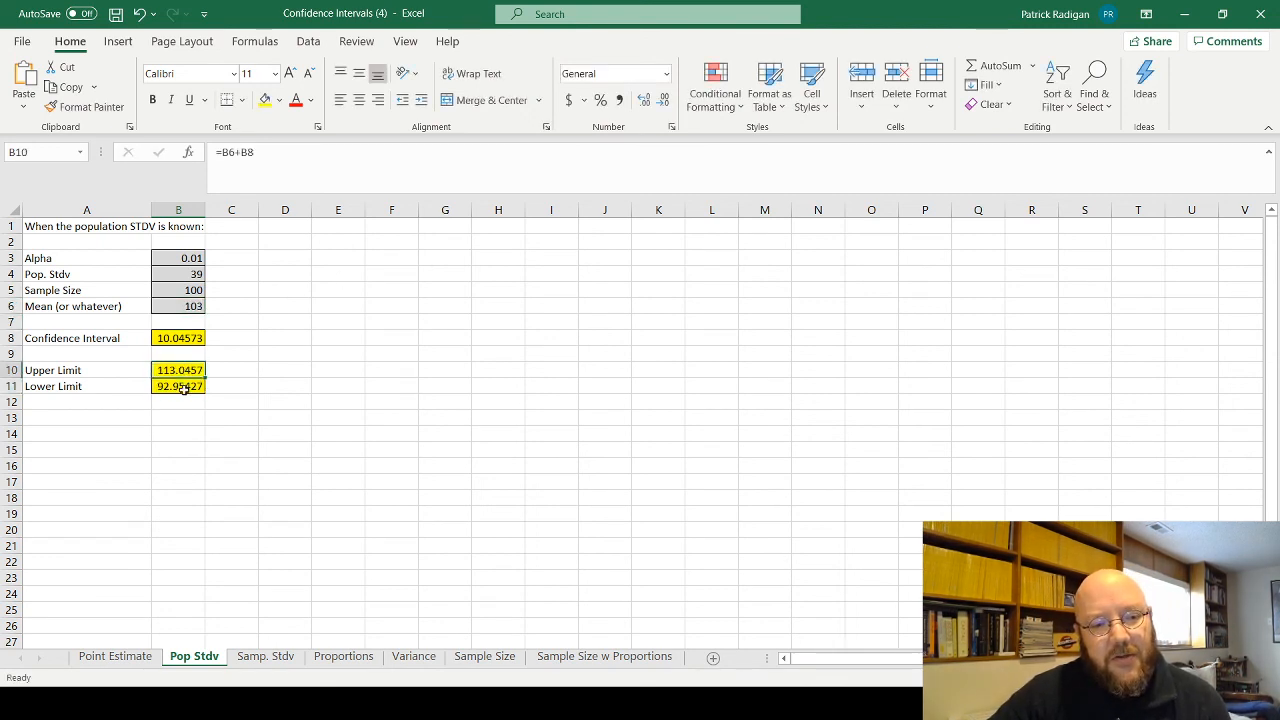
pyautogui.click(178, 386)
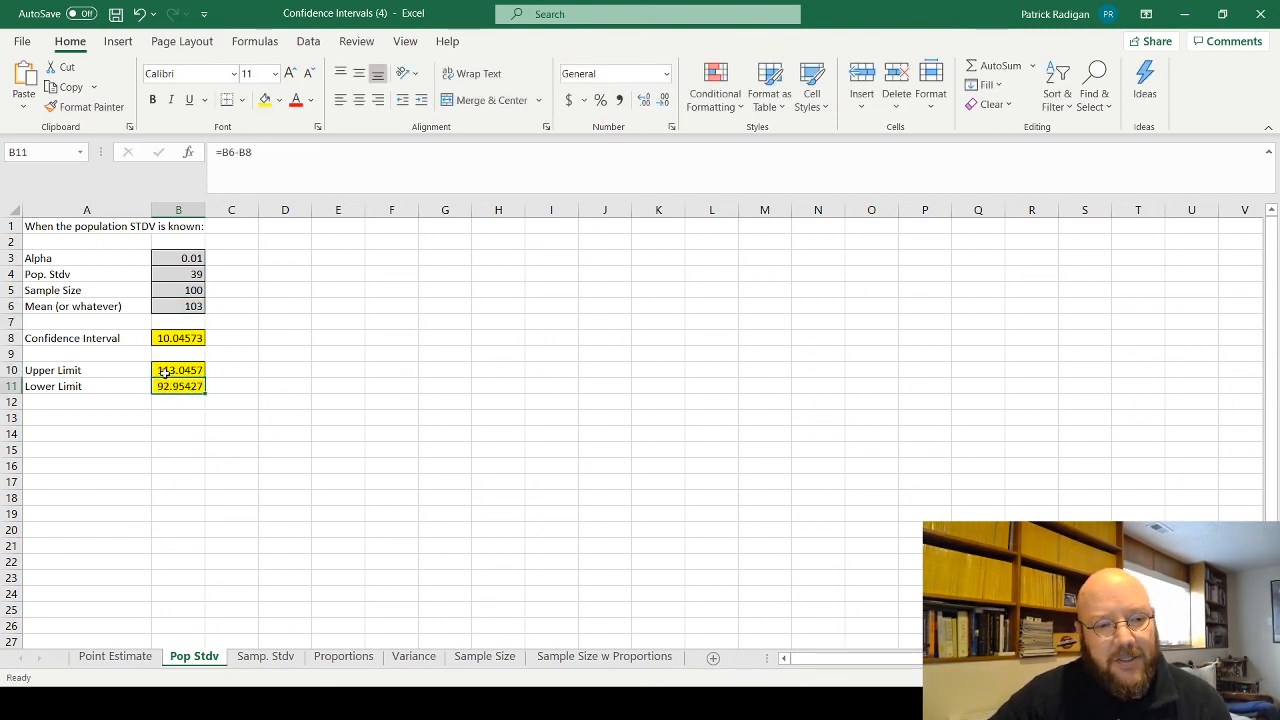
pyautogui.click(178, 370)
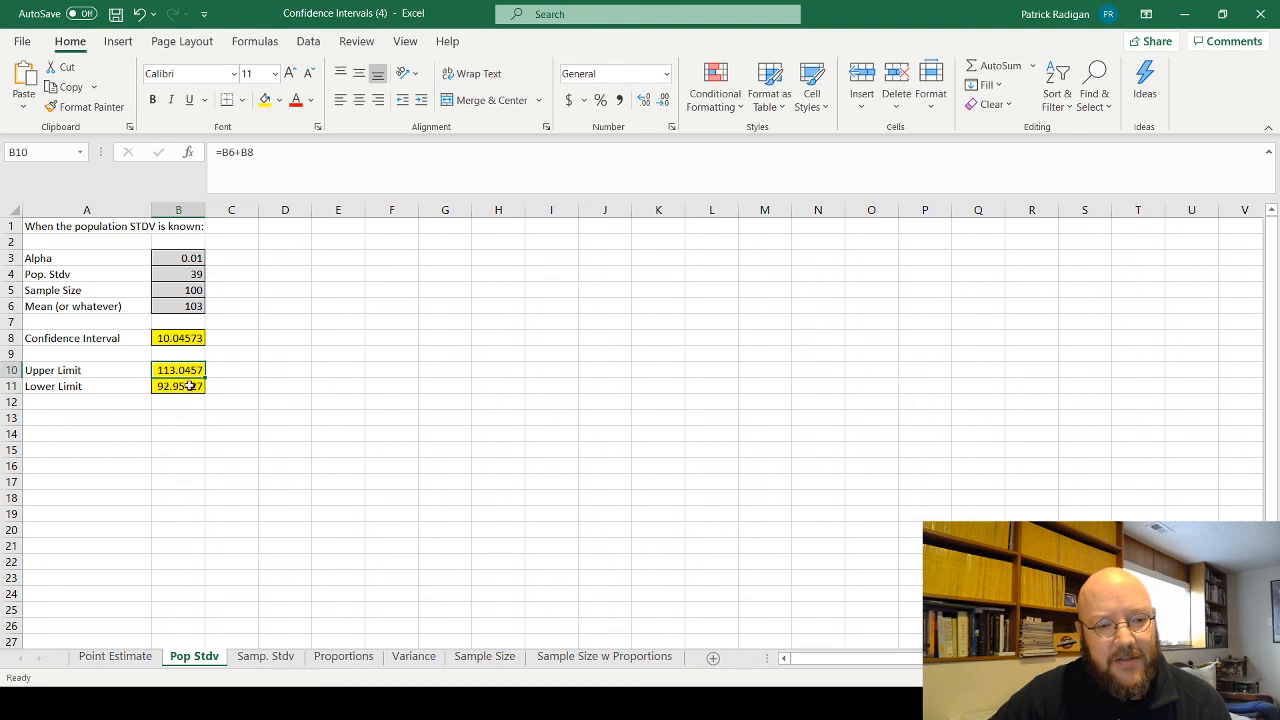
pyautogui.click(178, 386)
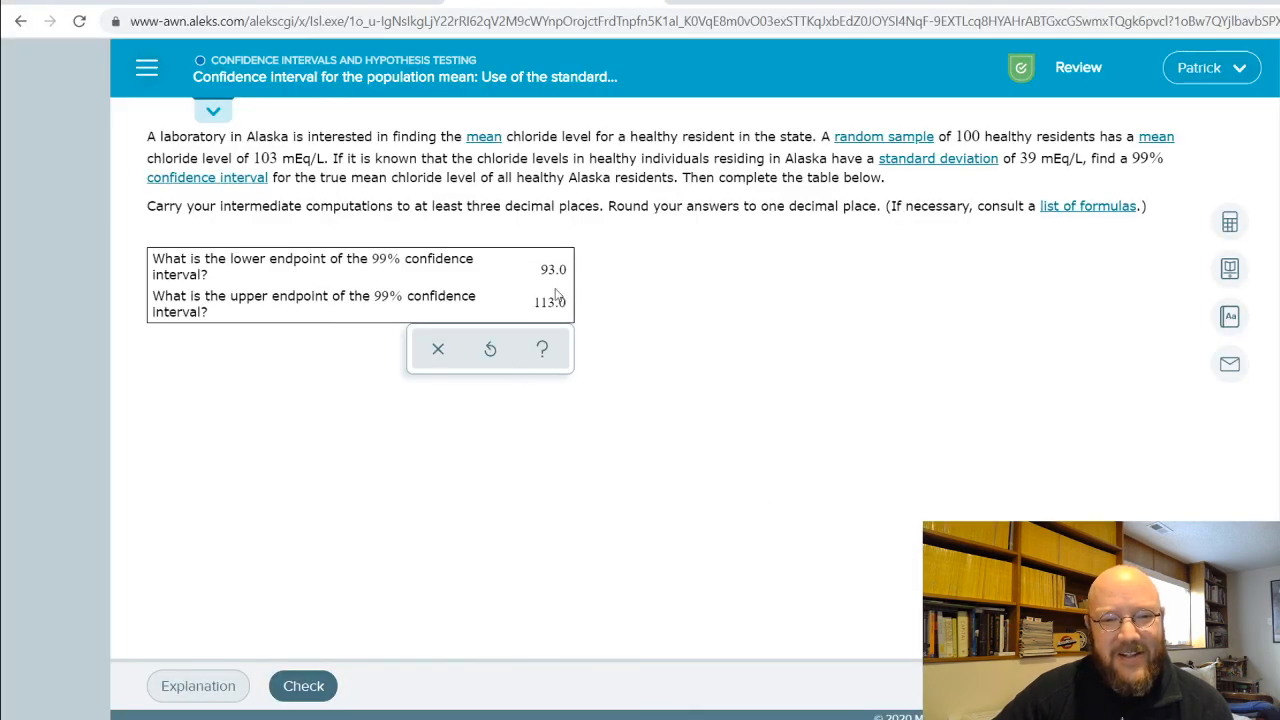
pyautogui.moveTo(631, 283)
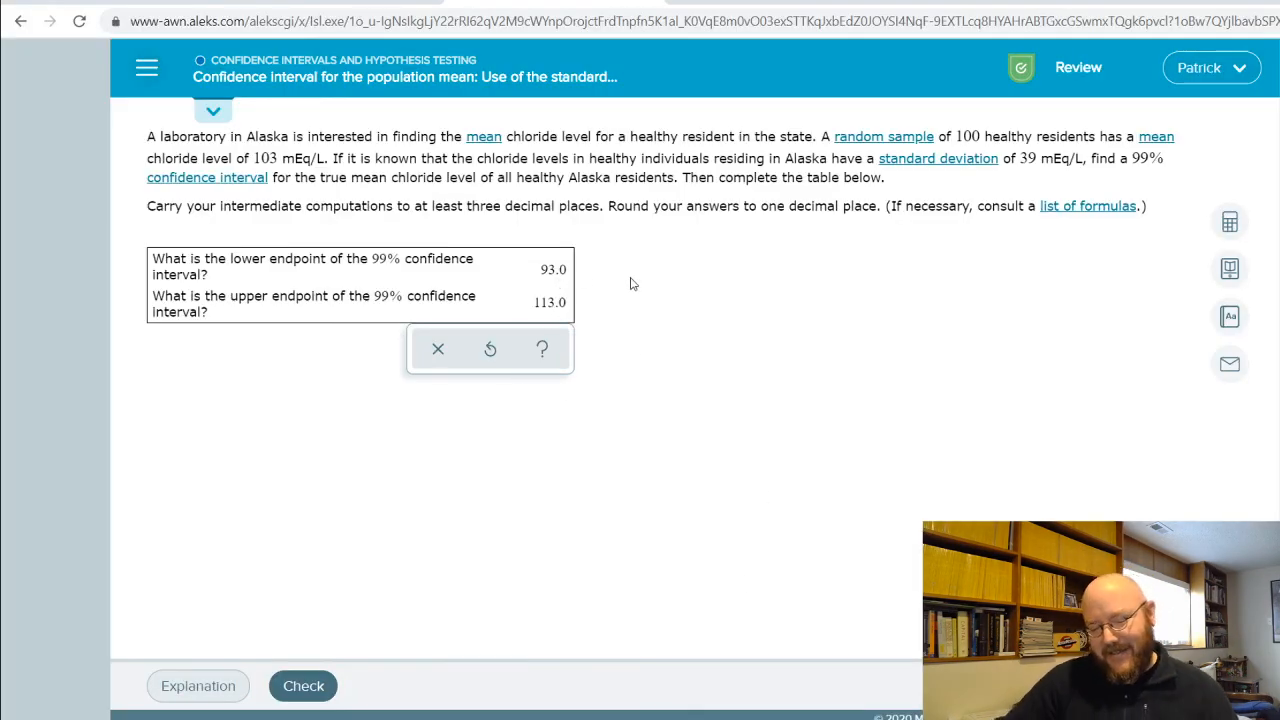